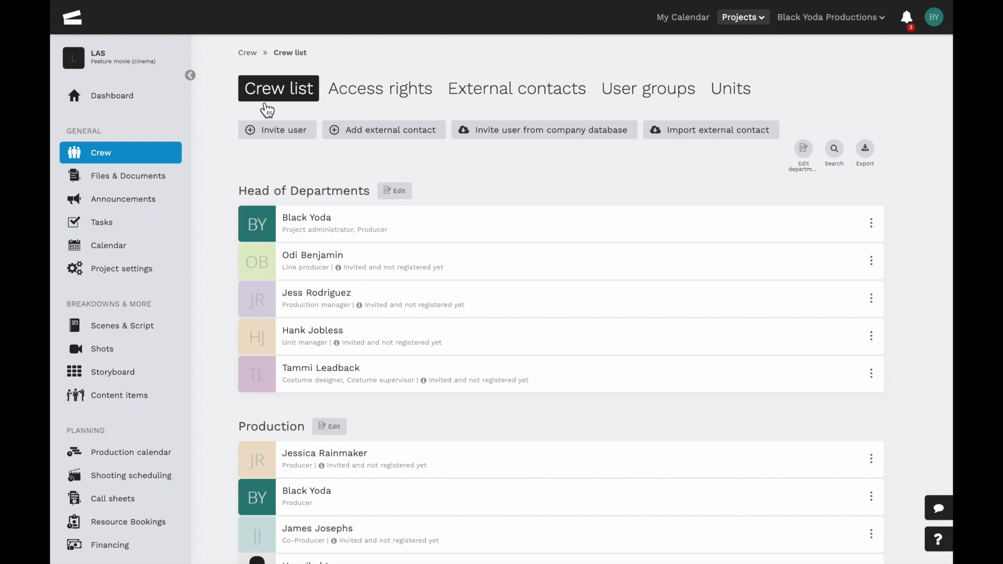
mouse_move(291, 142)
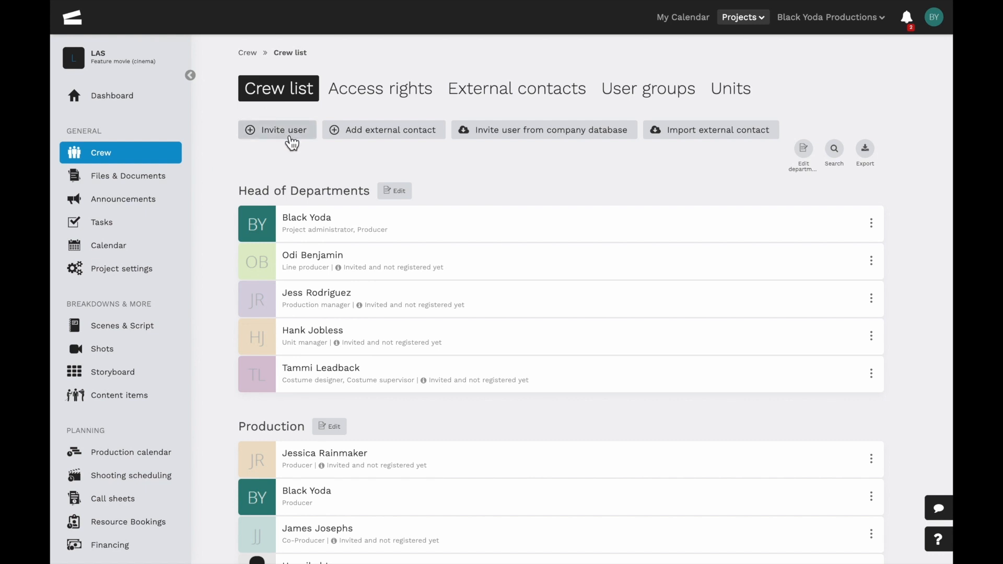
left_click(283, 130)
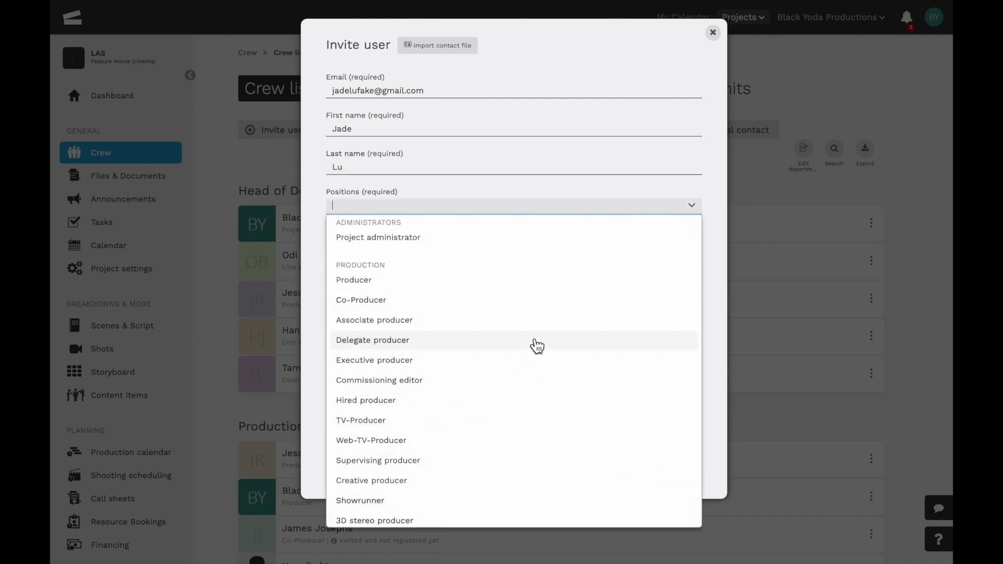
scroll("down", 3)
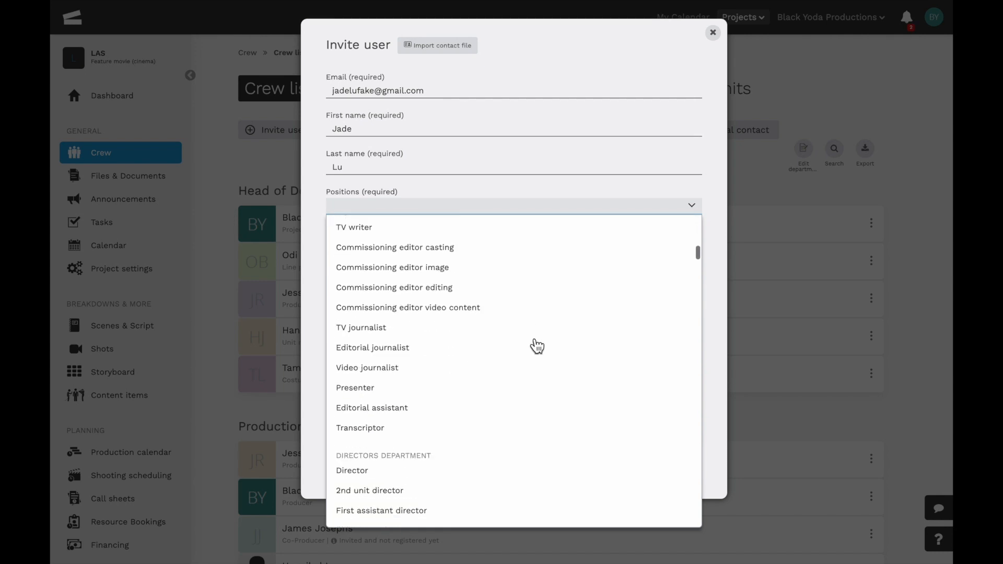
left_click(369, 490)
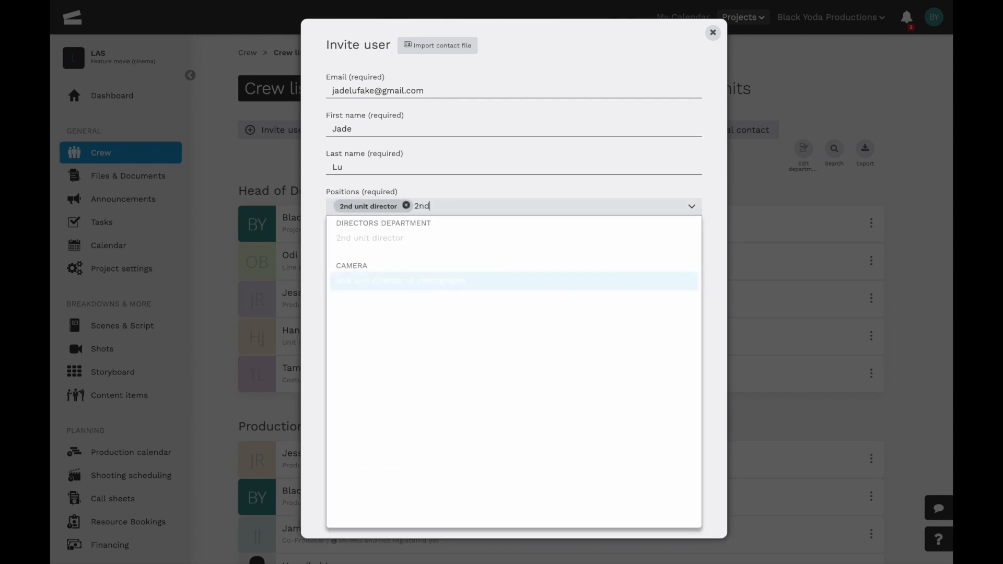
left_click(399, 280)
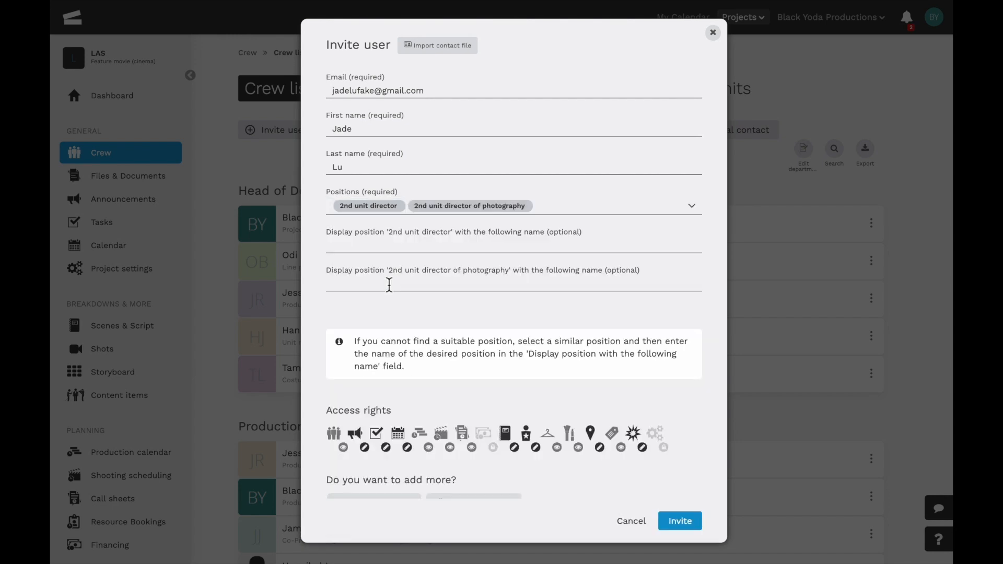
mouse_move(331, 285)
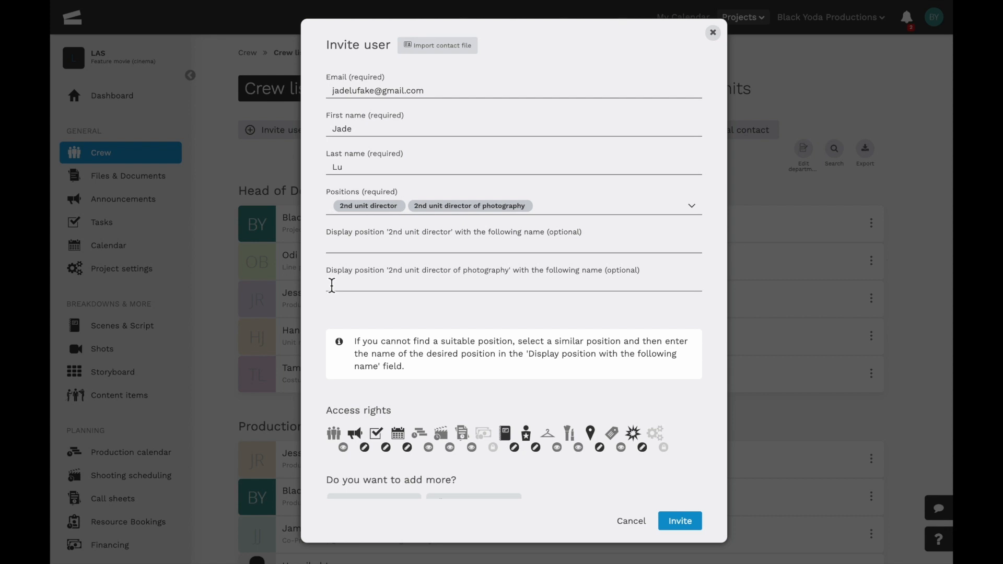
mouse_move(328, 285)
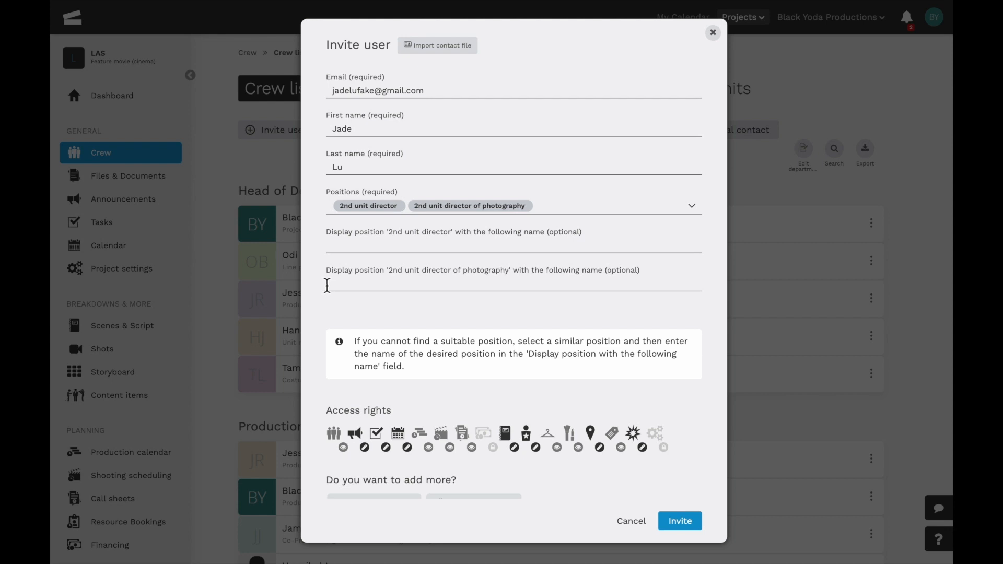
Review the invitation's personal message granting LAS access and reveal its advanced settings
scroll("down", 3)
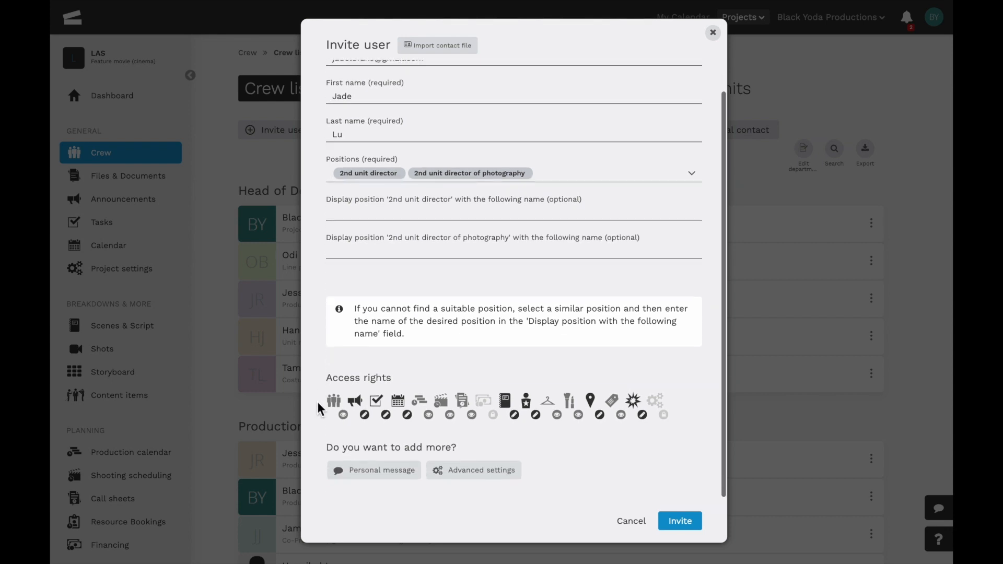
mouse_move(503, 423)
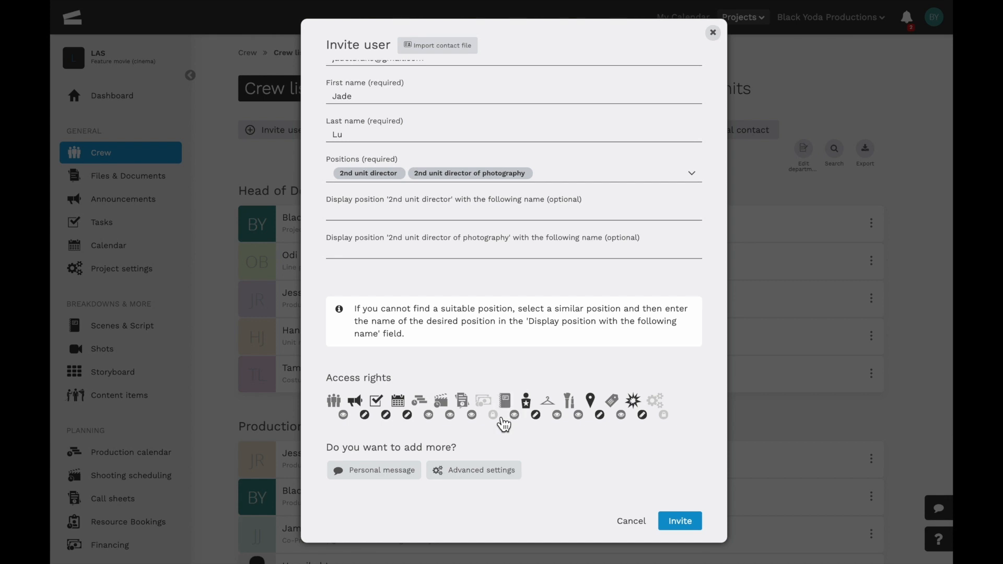
left_click(504, 414)
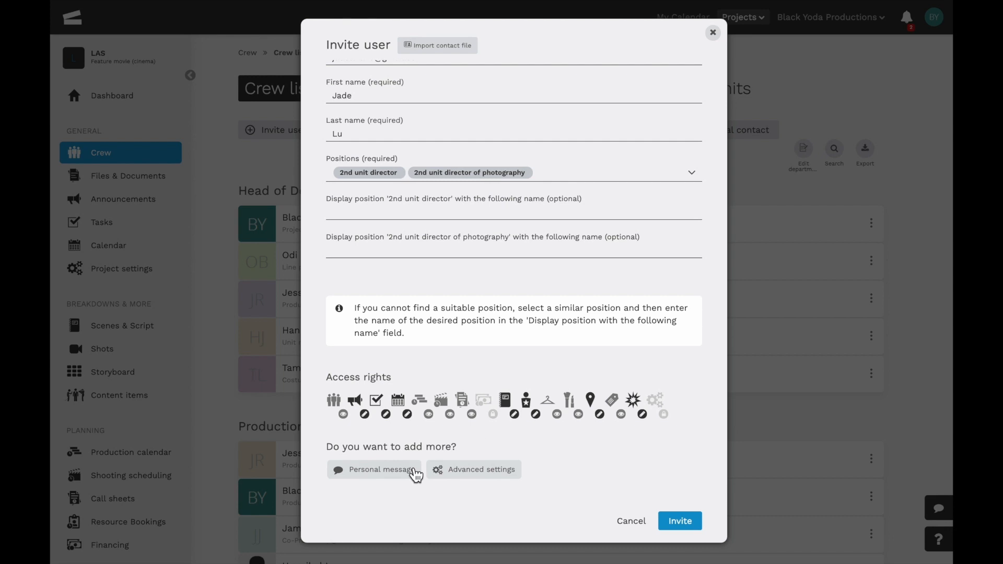
left_click(374, 470)
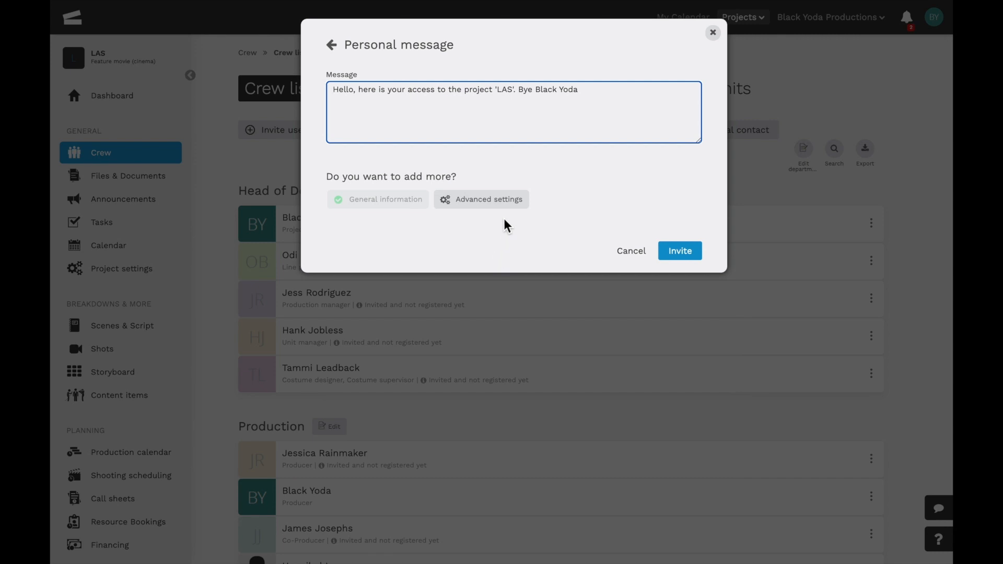
left_click(488, 199)
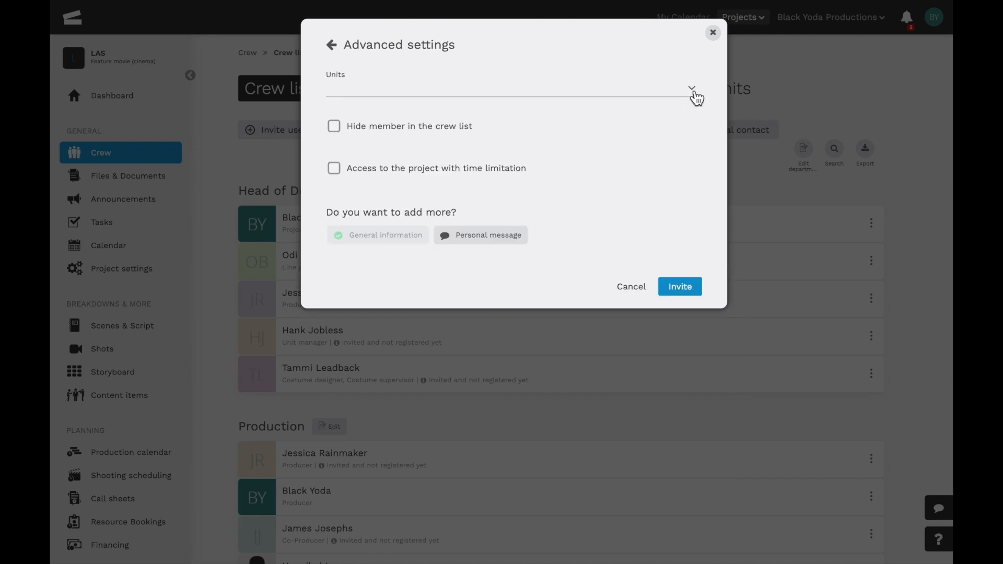
Assign Jade the 2nd Unit, limit access until 10/23/2021, and send the invitation
left_click(692, 89)
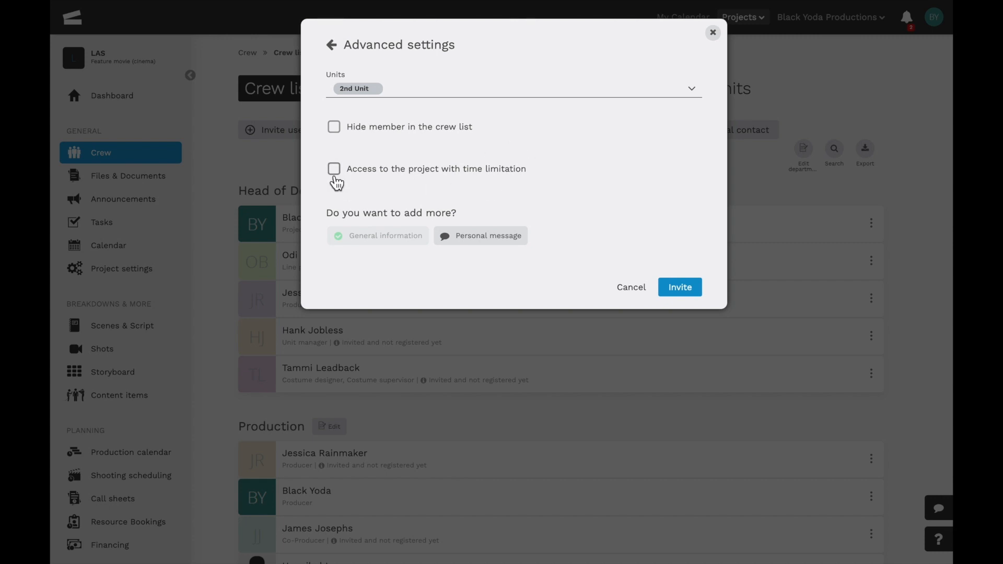
left_click(334, 168)
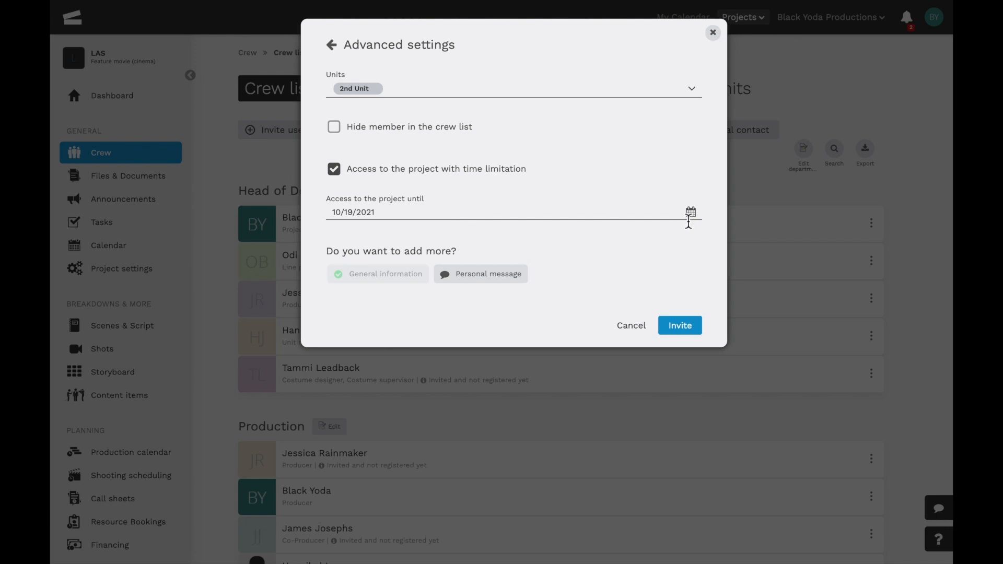
left_click(690, 211)
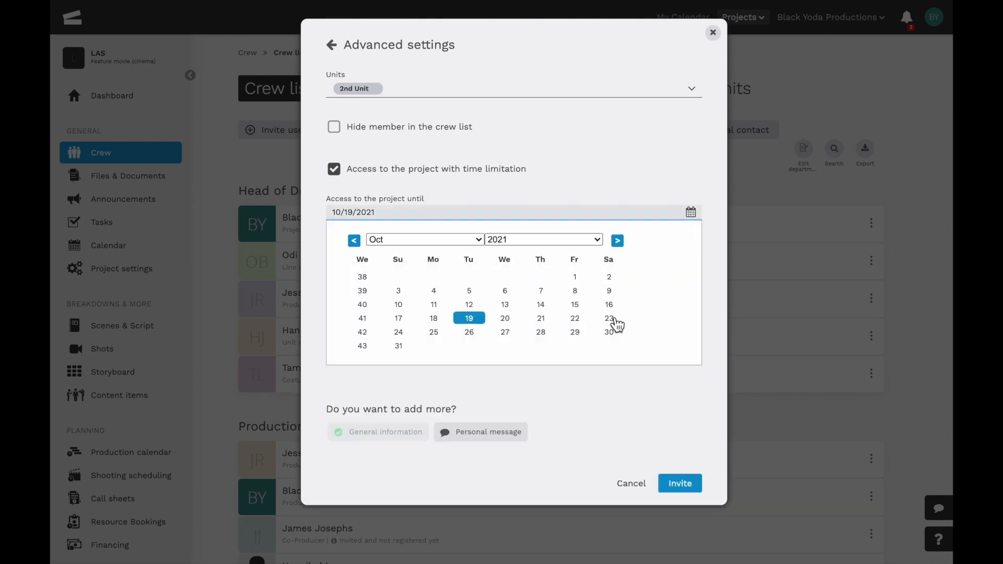
left_click(608, 318)
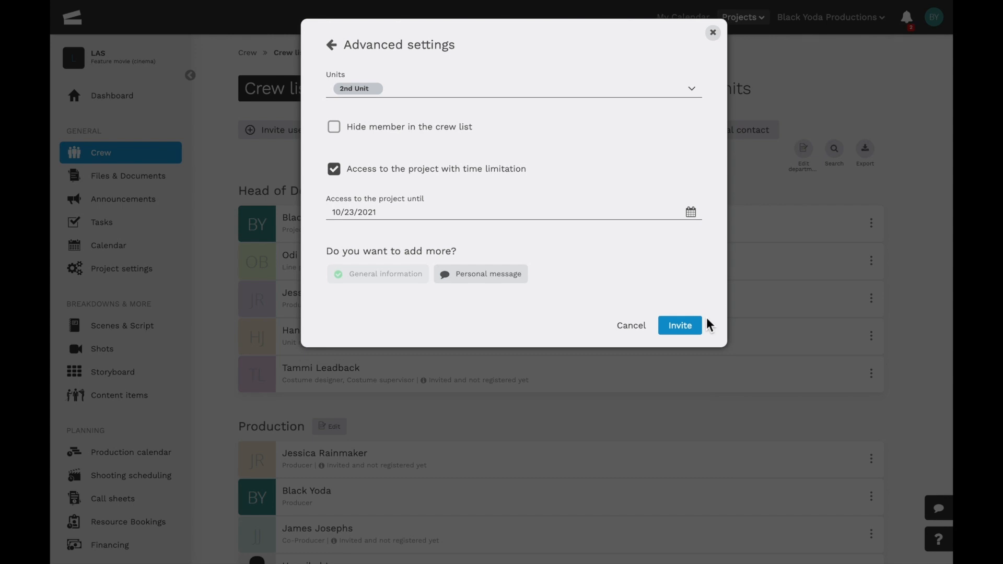
mouse_move(688, 328)
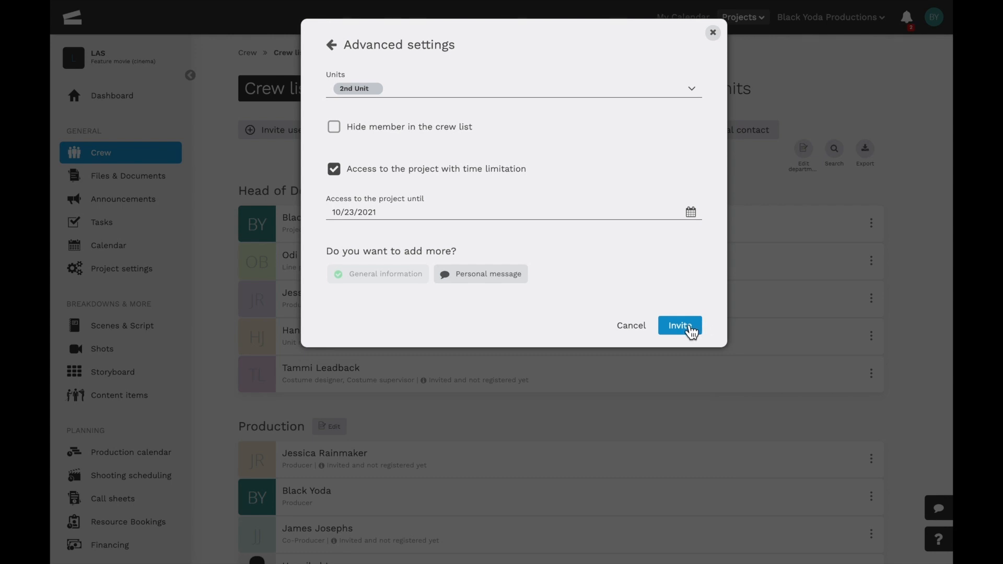
left_click(679, 325)
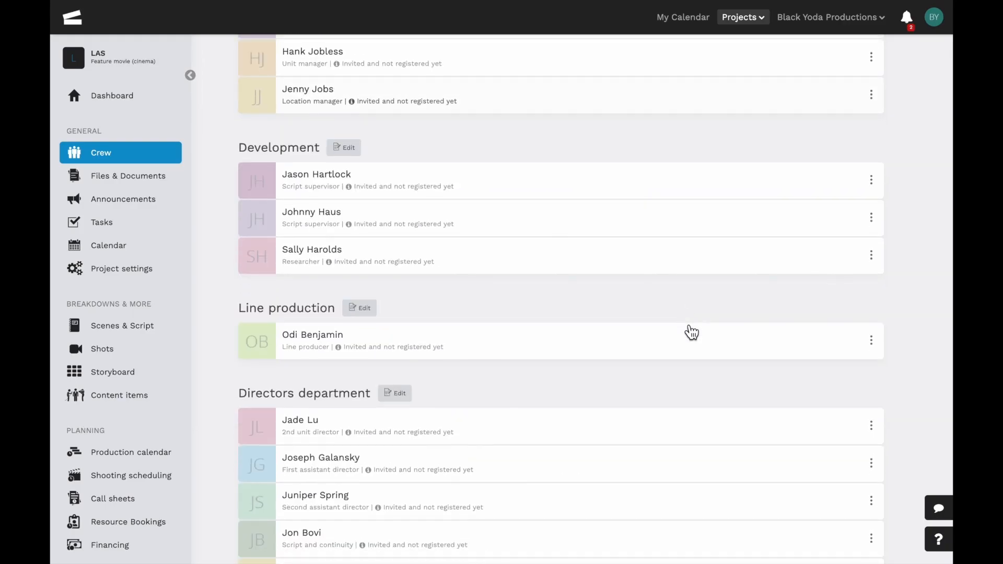
mouse_move(681, 437)
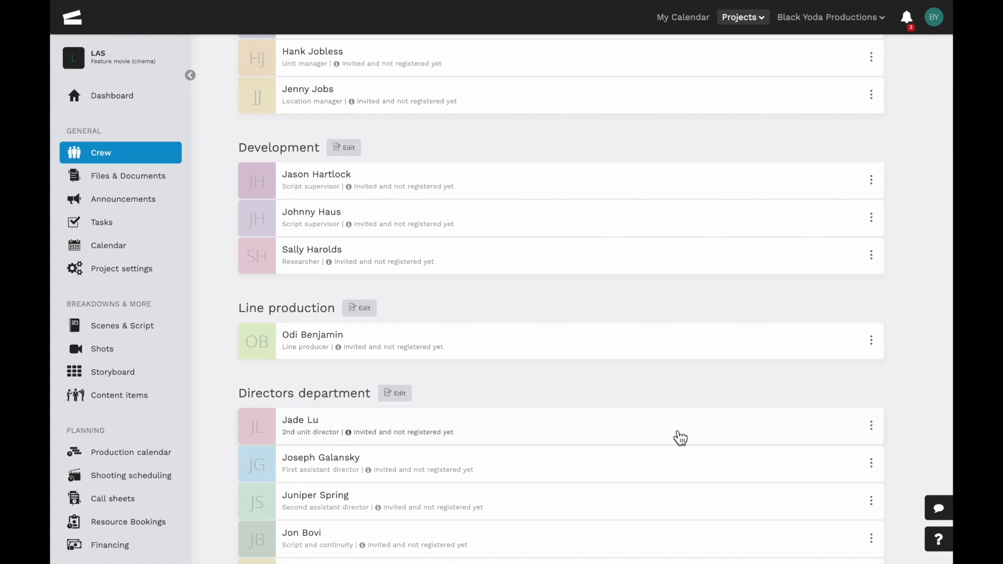
scroll("down", 3)
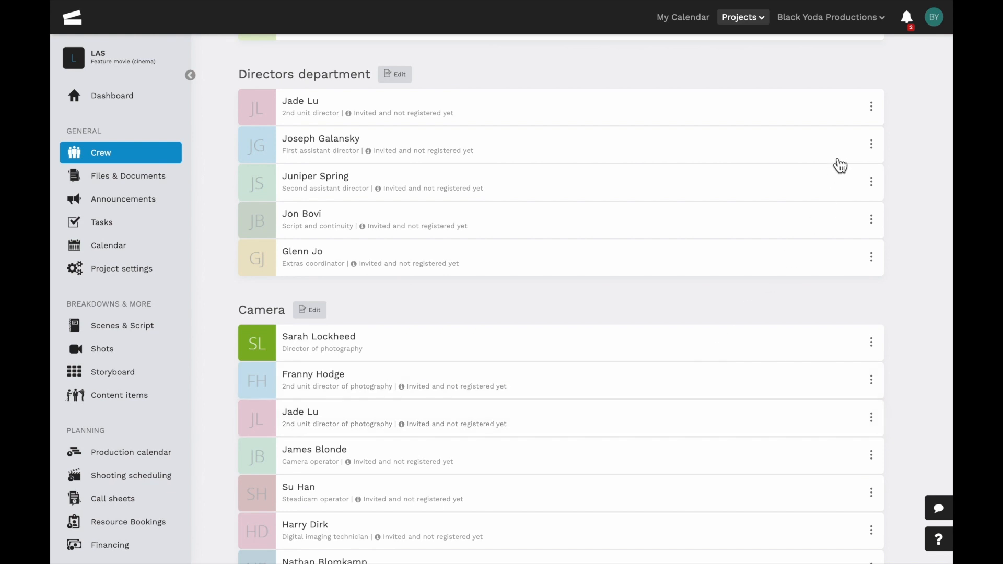
mouse_move(843, 121)
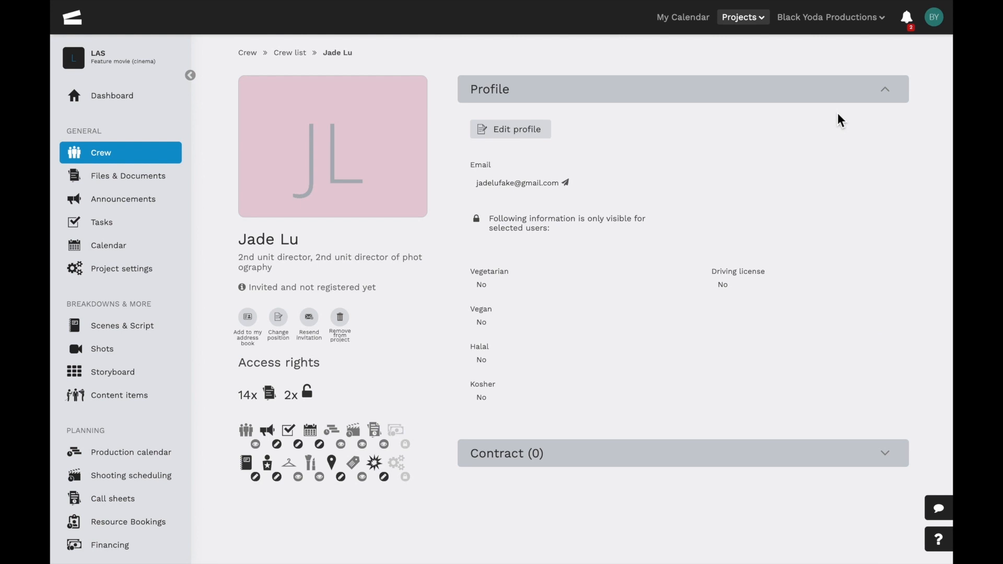
mouse_move(562, 140)
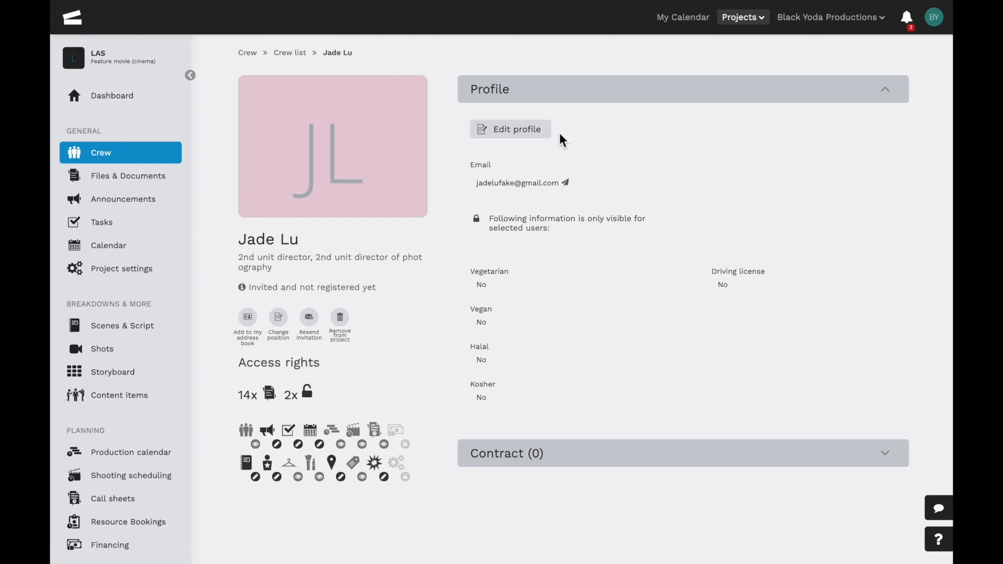
left_click(511, 129)
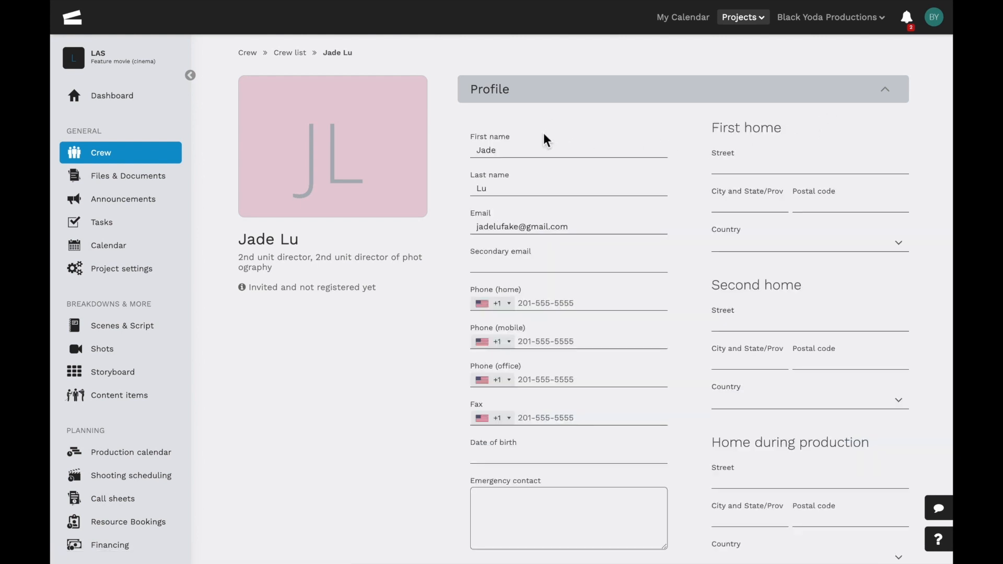
scroll("down", 3)
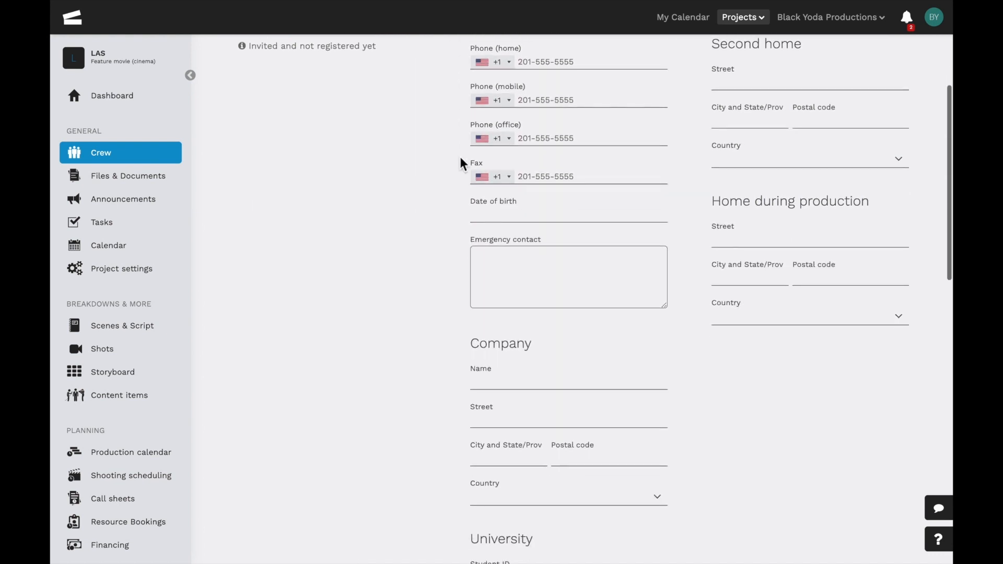
scroll("down", 3)
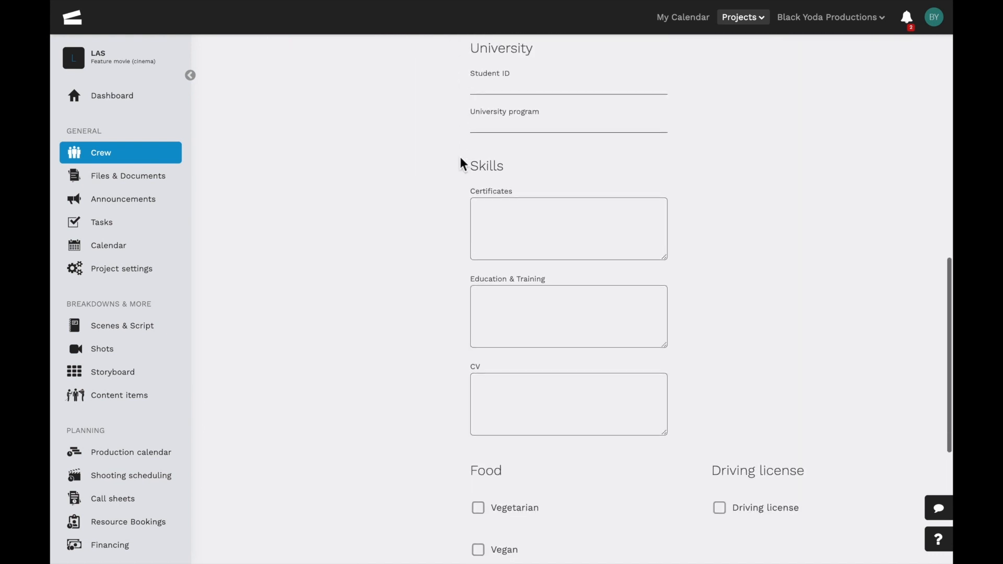
scroll("down", 3)
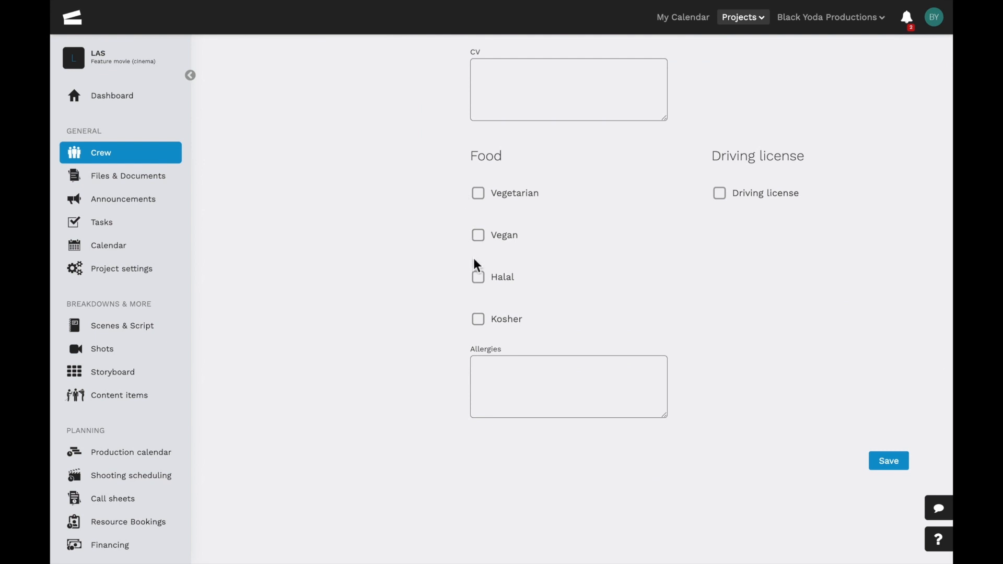
type("Nuts")
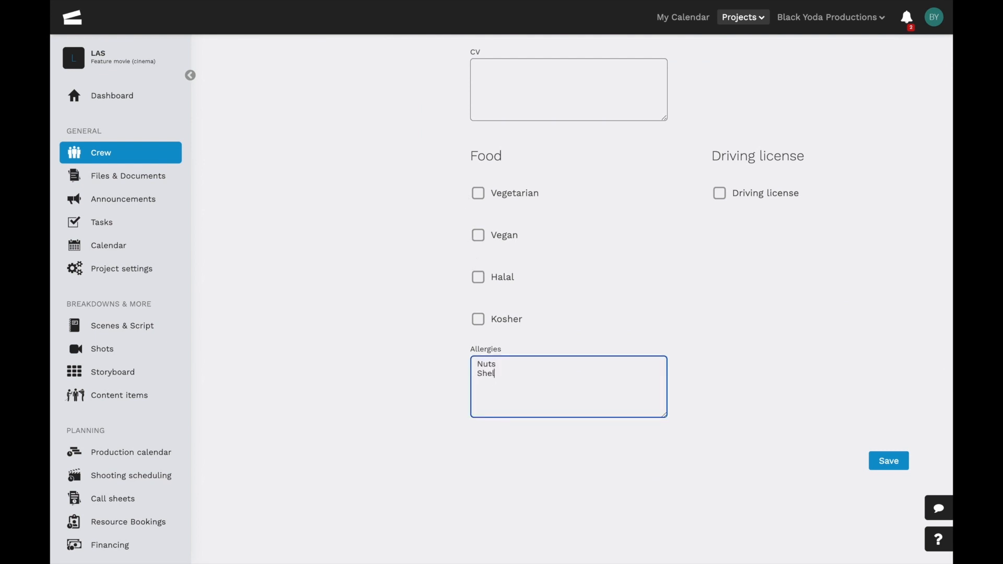
type("lfish")
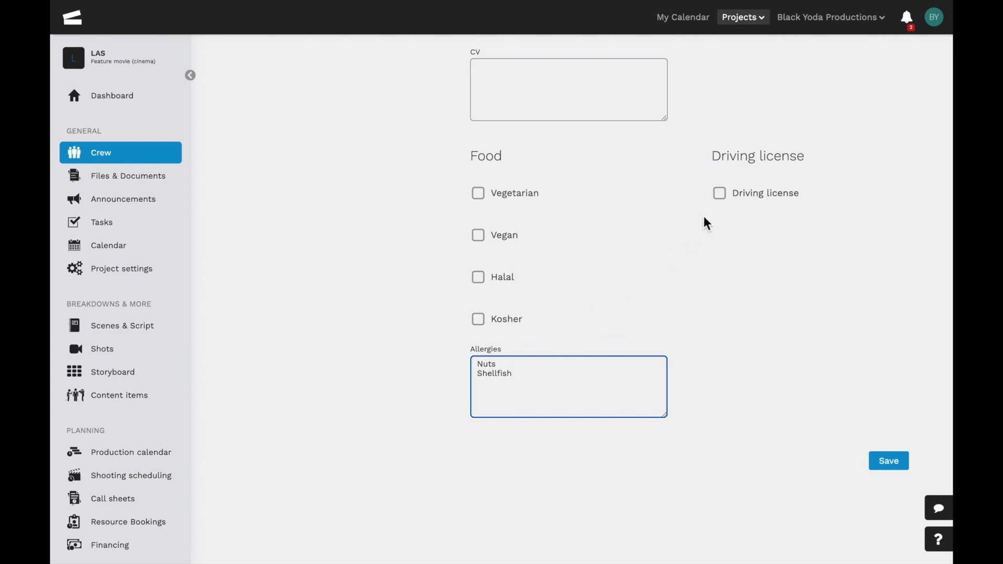
mouse_move(720, 193)
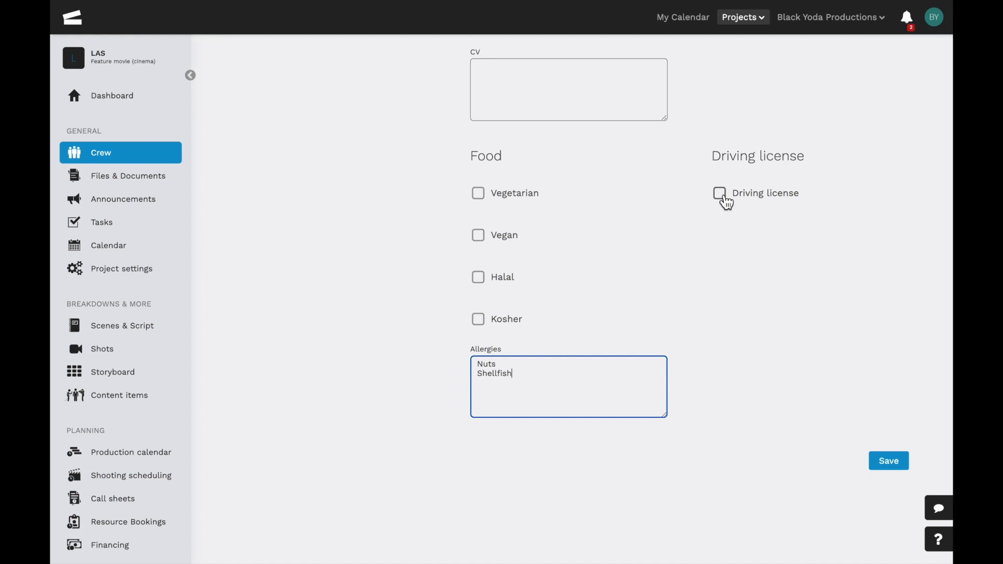
left_click(718, 193)
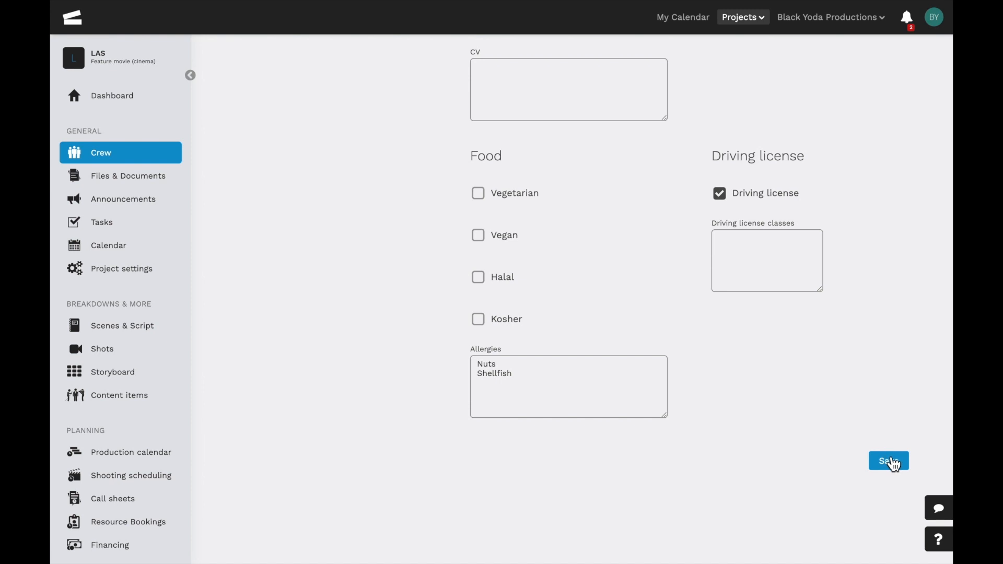
left_click(888, 461)
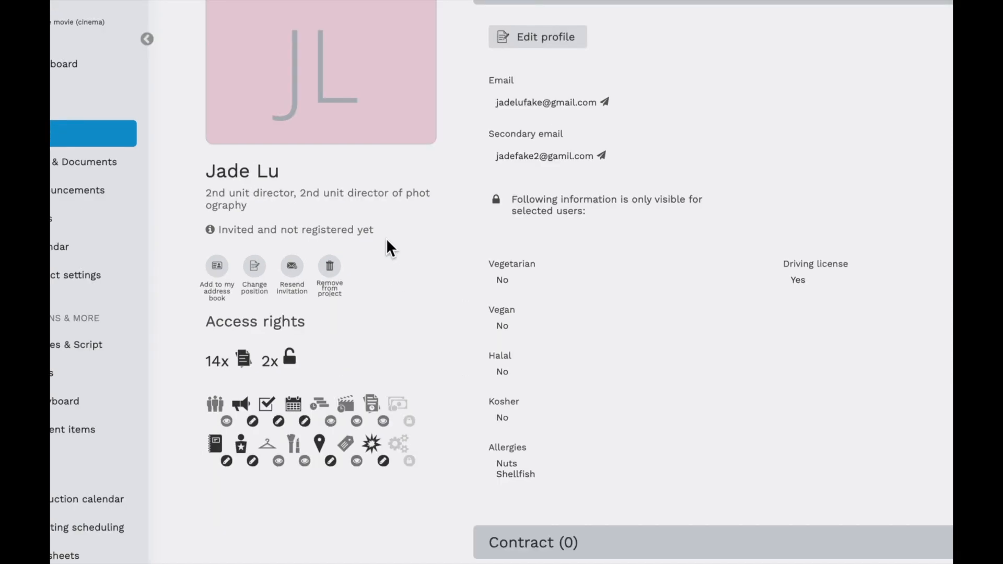
mouse_move(365, 278)
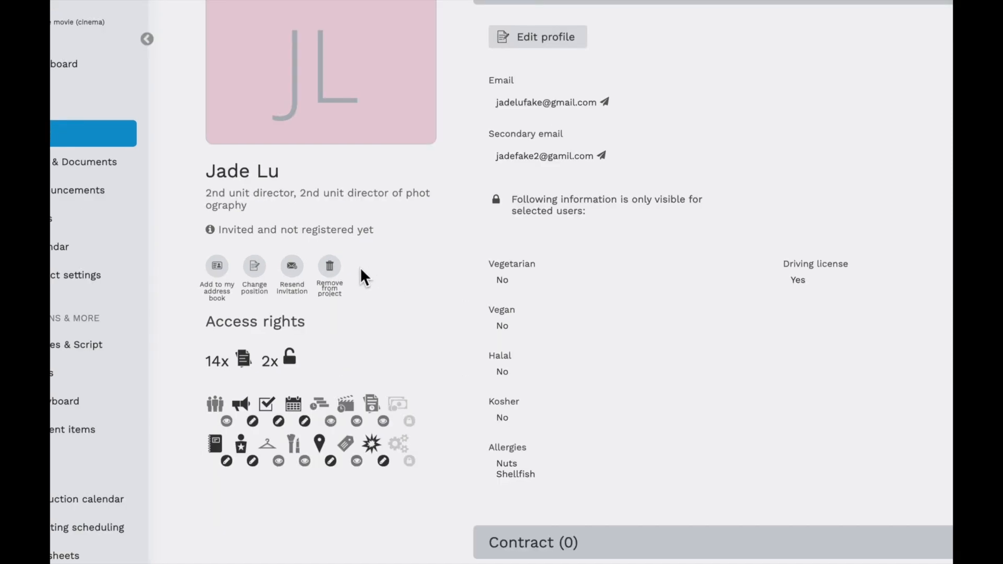
mouse_move(356, 285)
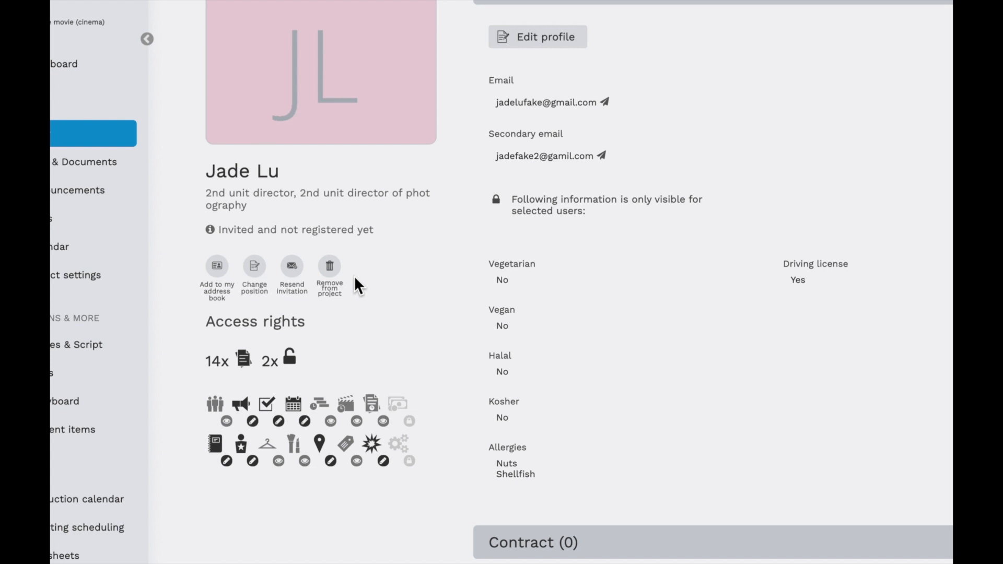
mouse_move(336, 376)
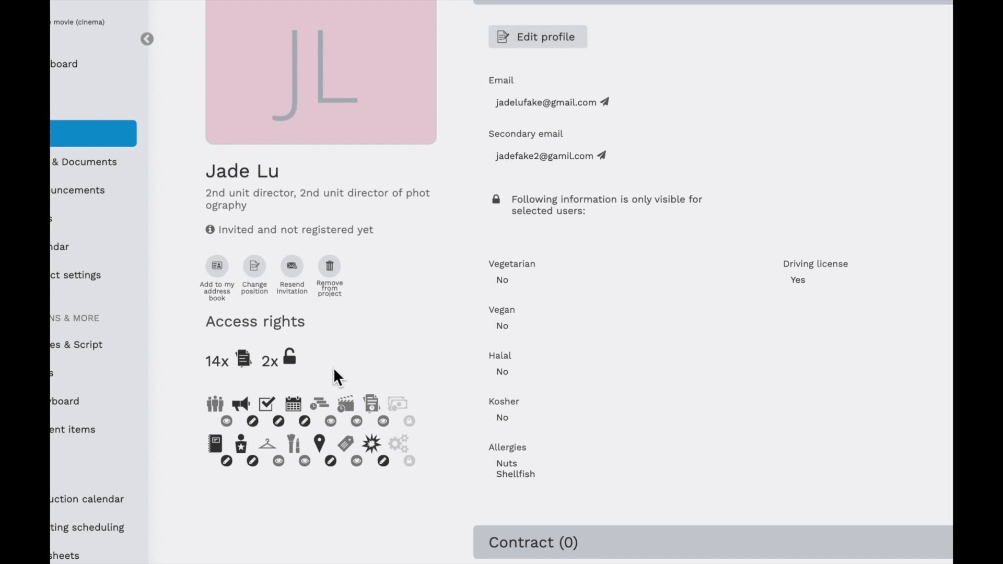
mouse_move(346, 410)
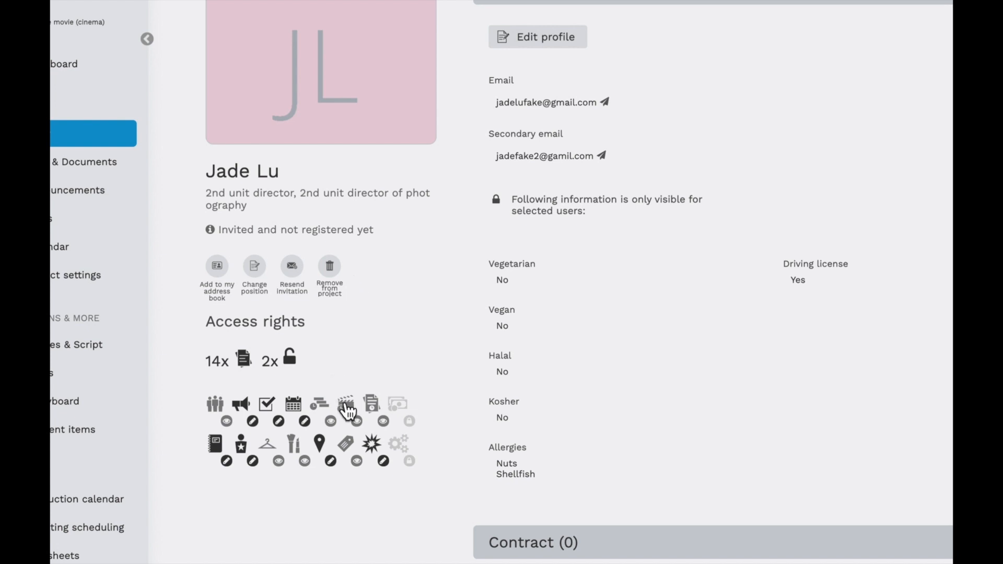
mouse_move(357, 356)
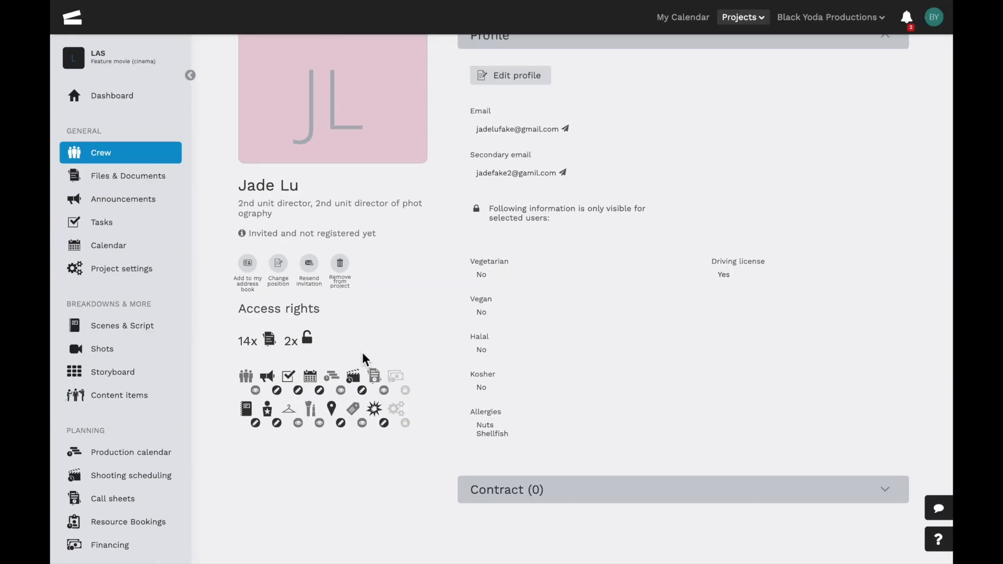
scroll("up", 3)
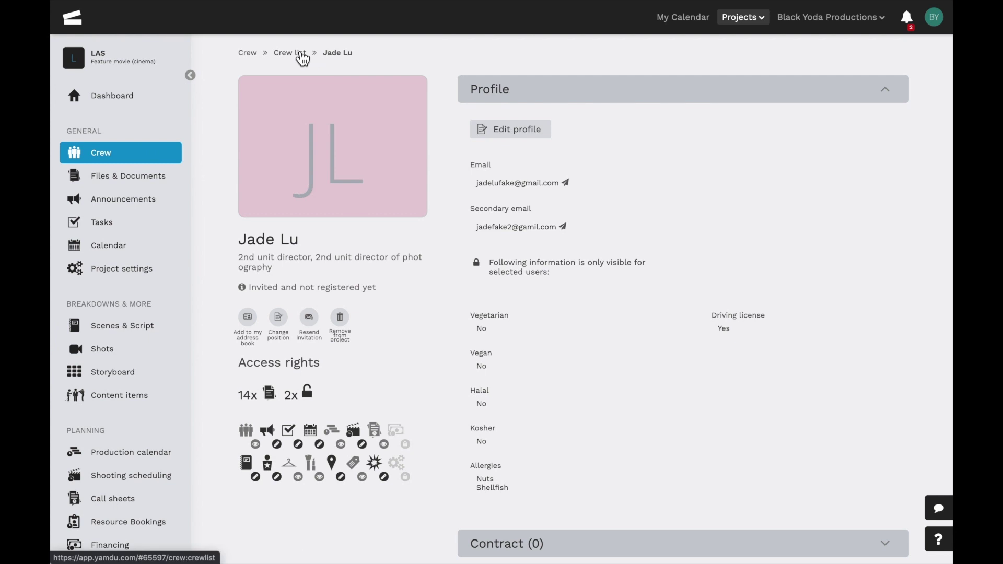
left_click(290, 53)
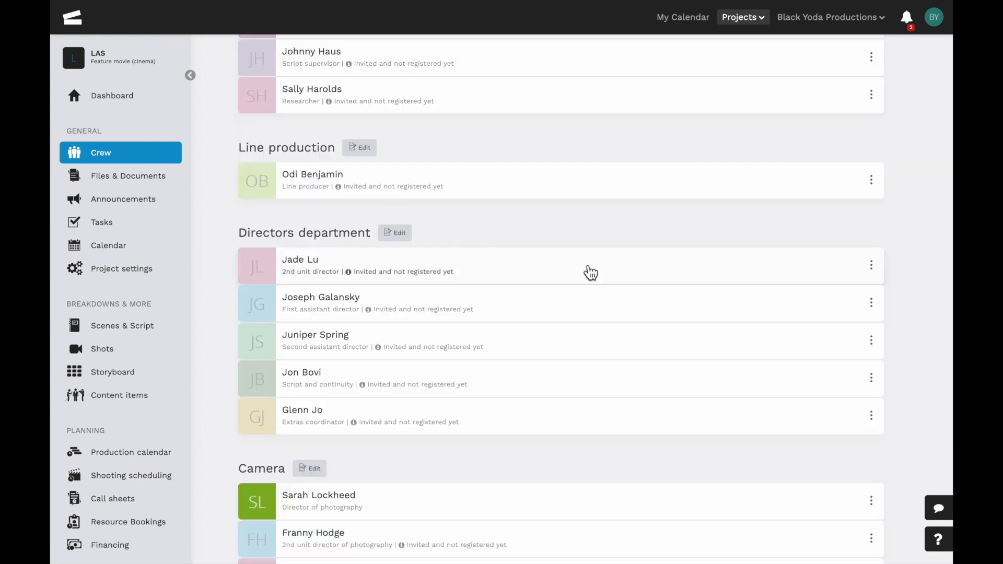
left_click(871, 265)
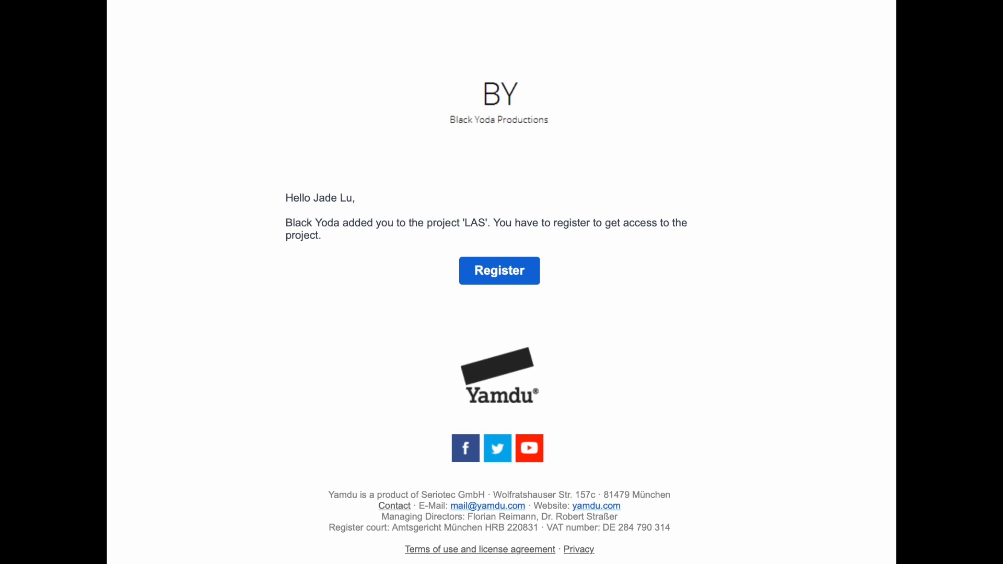
left_click(499, 270)
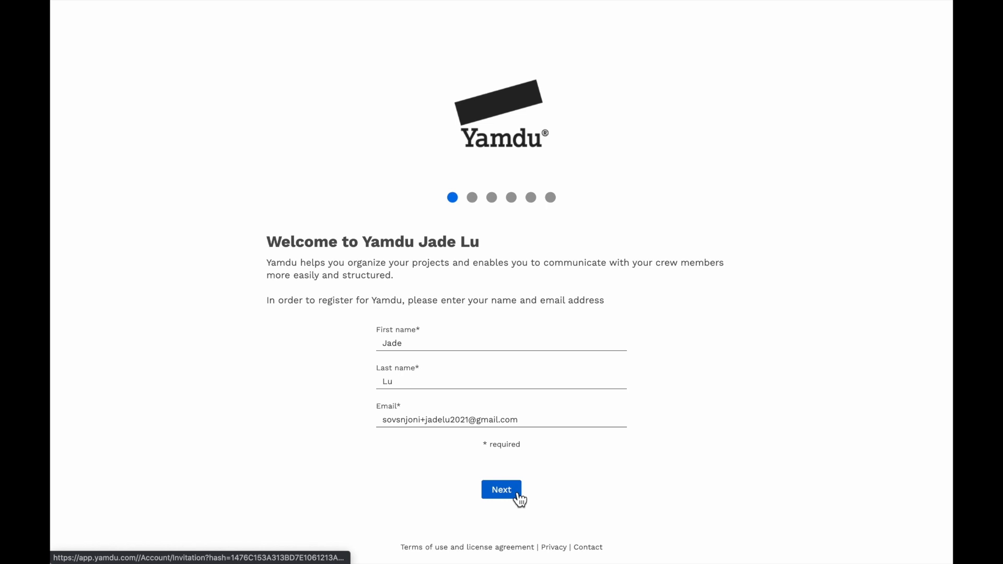
Confirm Jade's name and email, set a password, and choose her profile photo
left_click(501, 490)
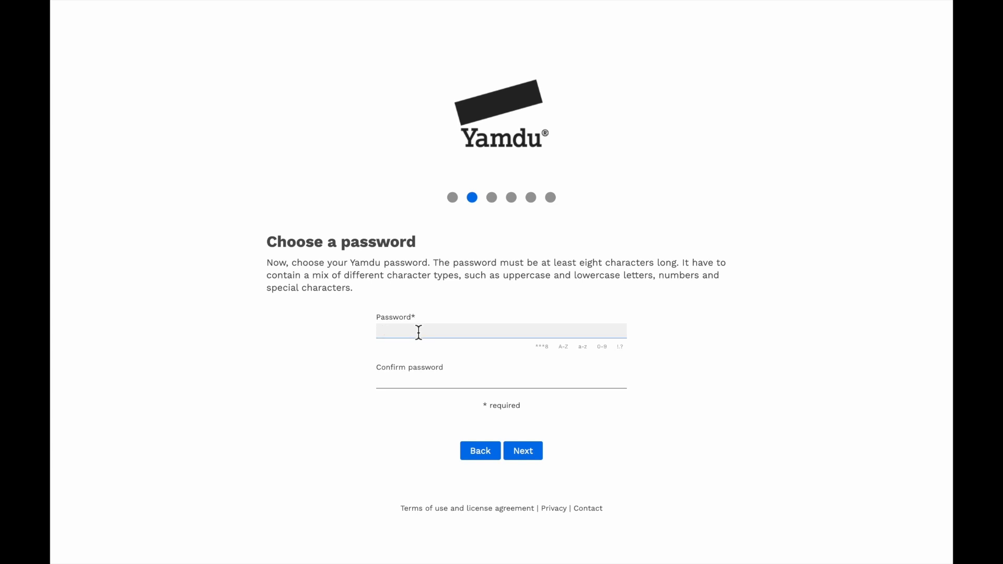
type("password")
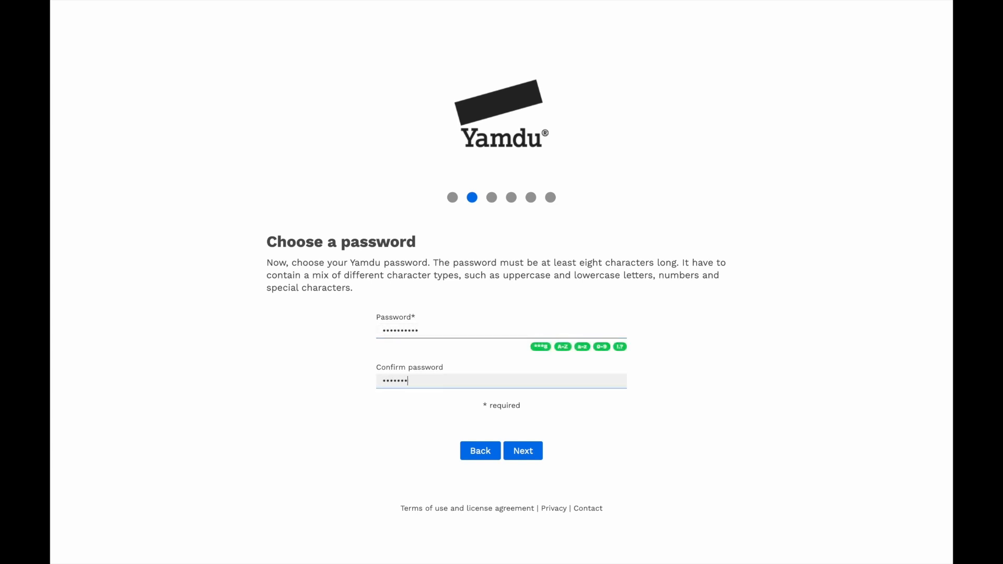
left_click(522, 450)
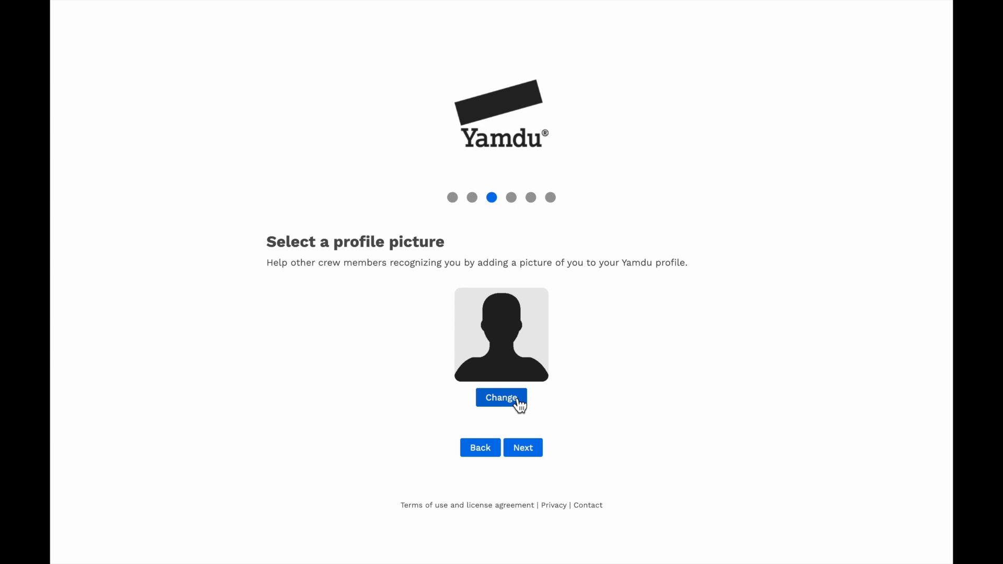
left_click(501, 397)
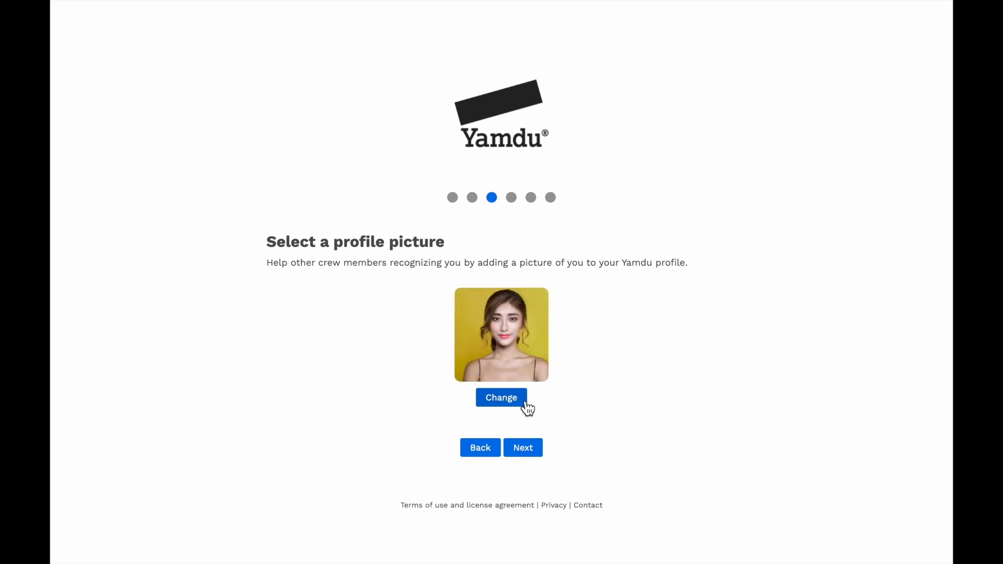
left_click(523, 447)
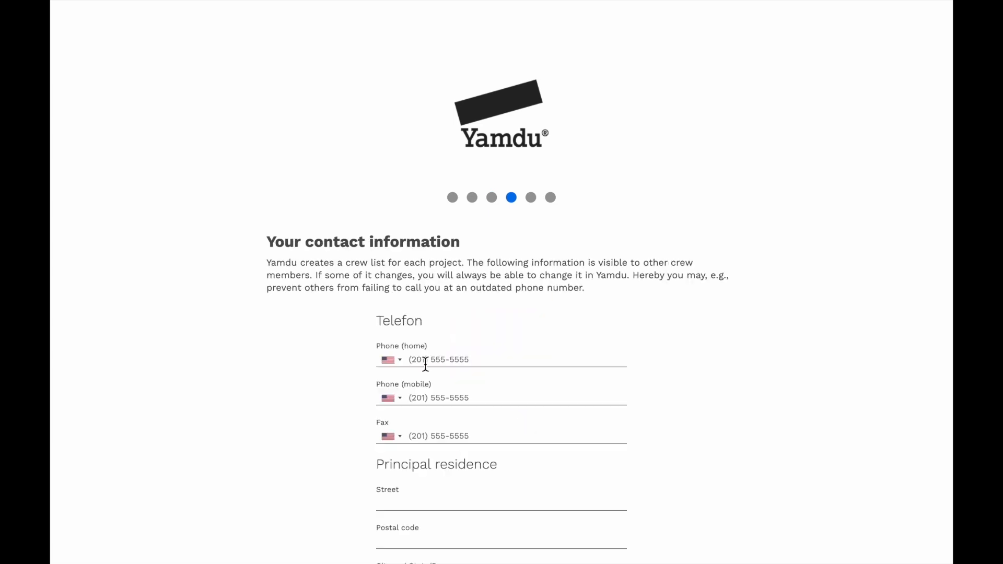
Enter phone numbers and address, mark her vegan, and list nut and shellfish allergies
type("555 444 333")
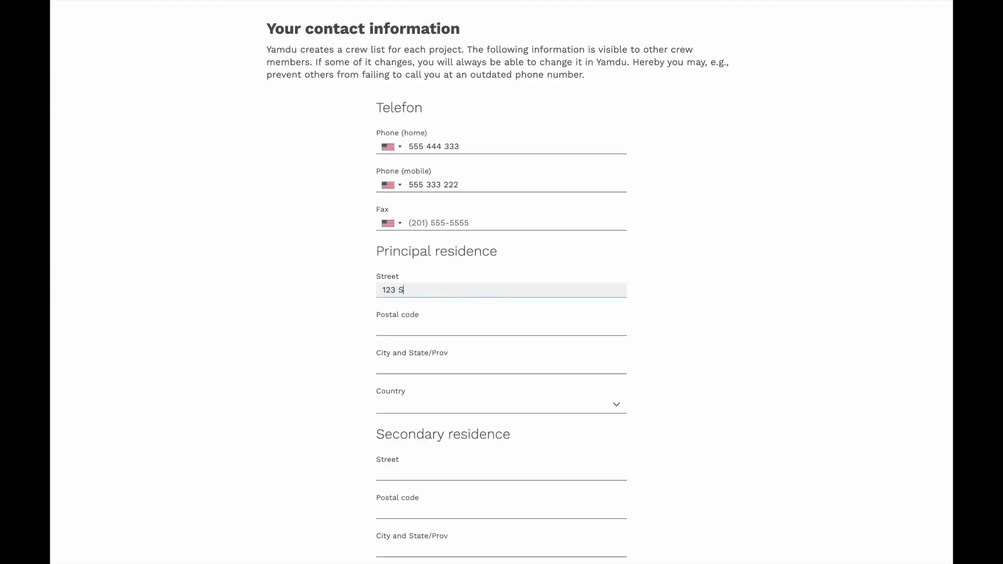
scroll("down", 3)
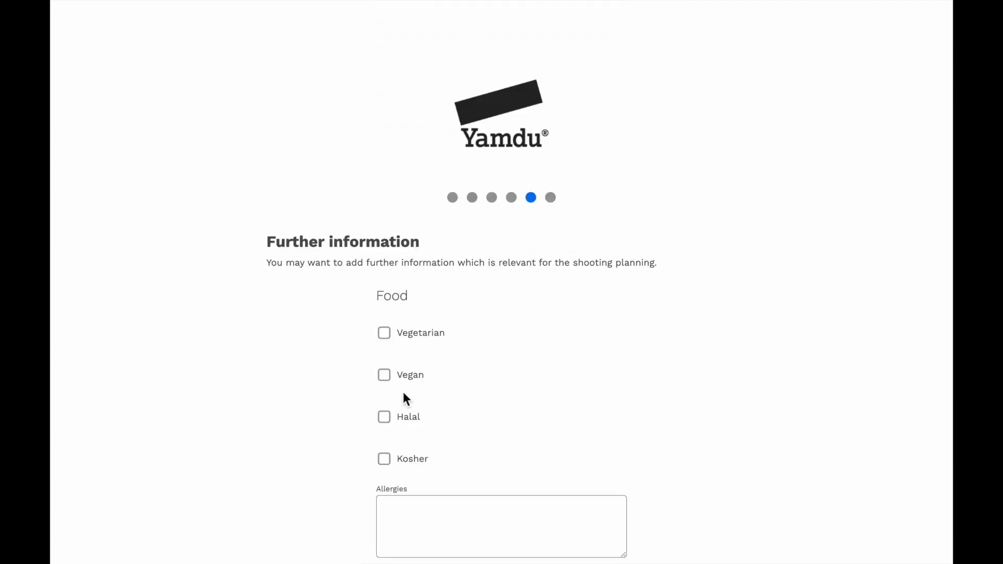
left_click(384, 375)
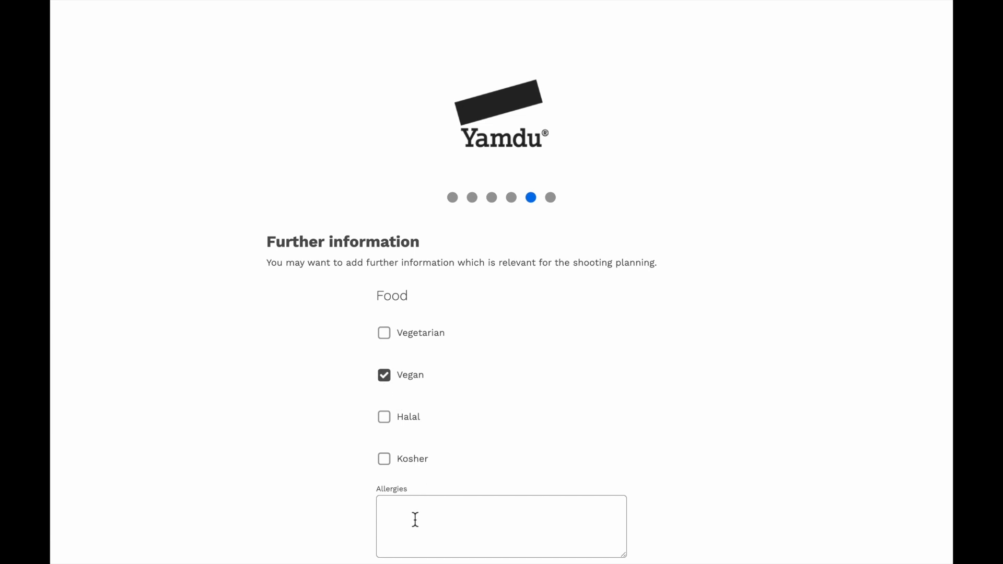
type("Nuts, shellfish")
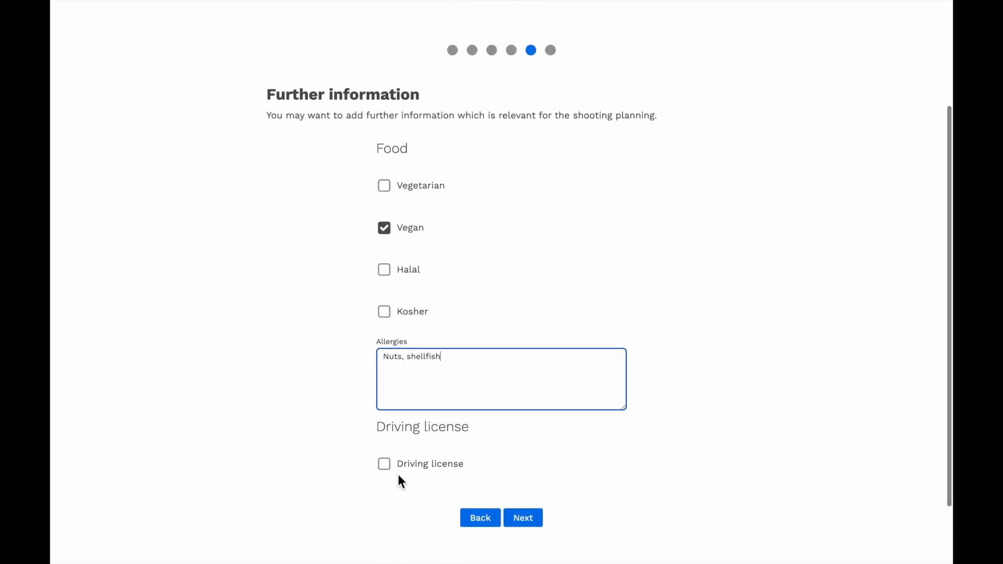
left_click(522, 517)
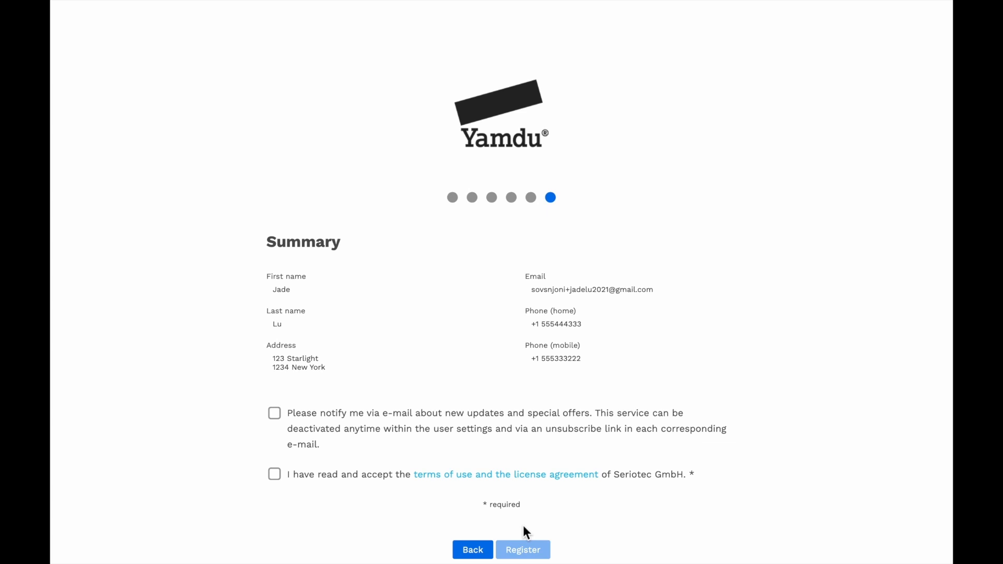
mouse_move(225, 449)
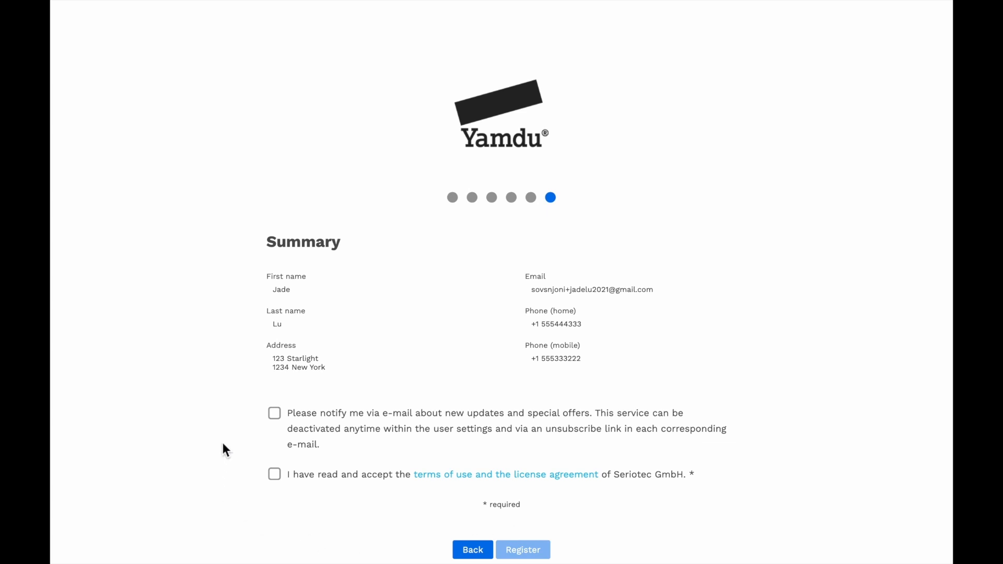
Opt into email updates, accept the terms of use, and submit the registration
left_click(274, 412)
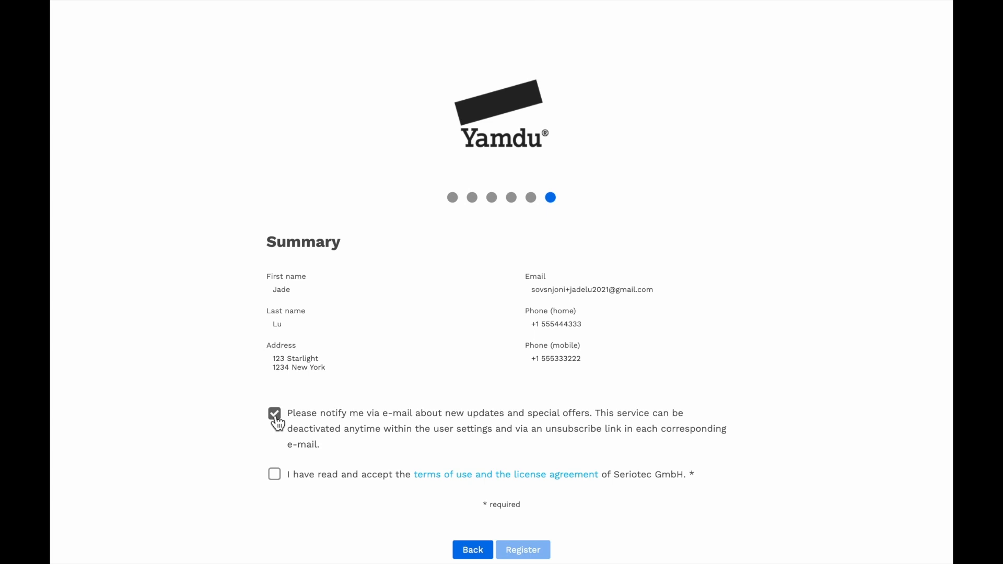
mouse_move(275, 474)
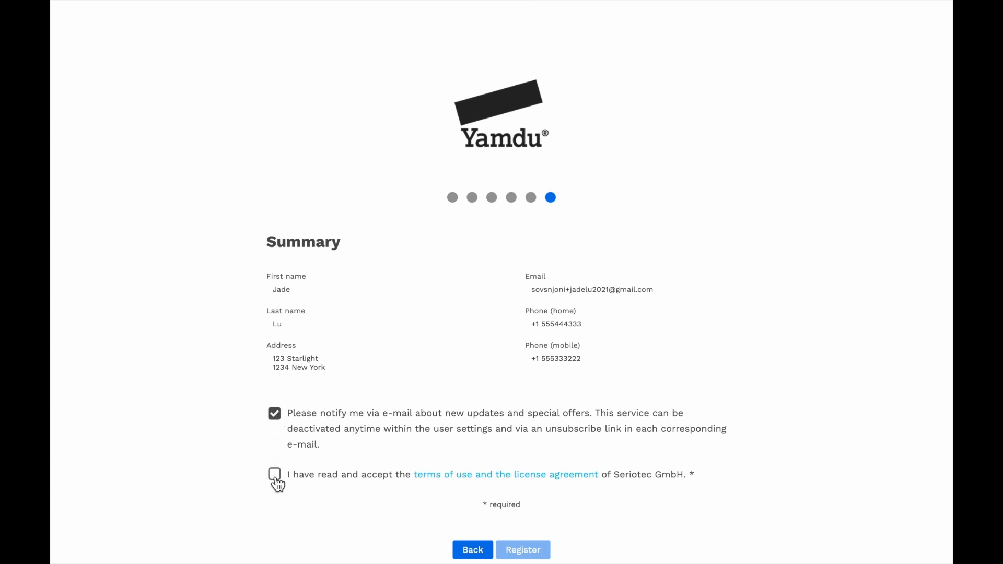
left_click(273, 474)
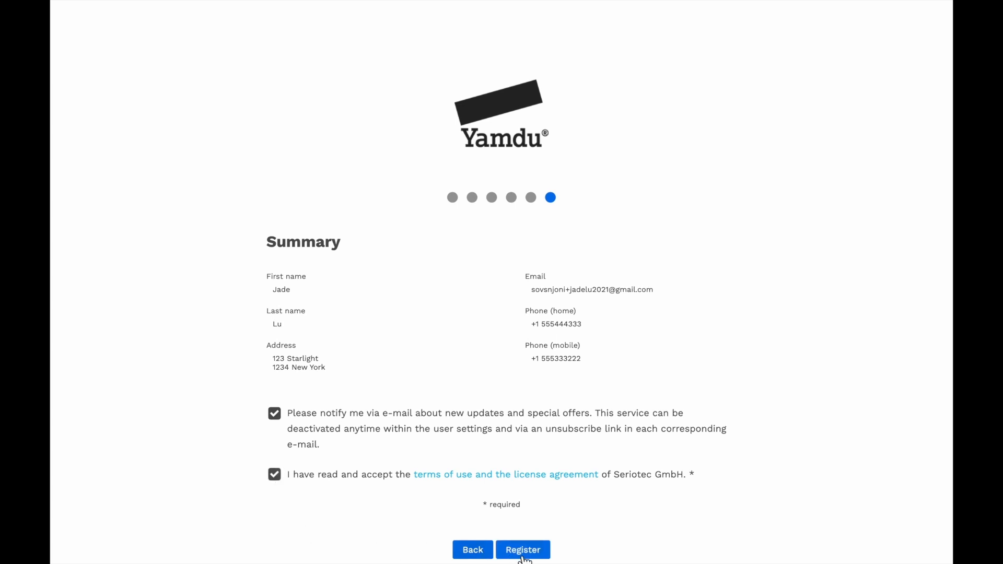
left_click(523, 549)
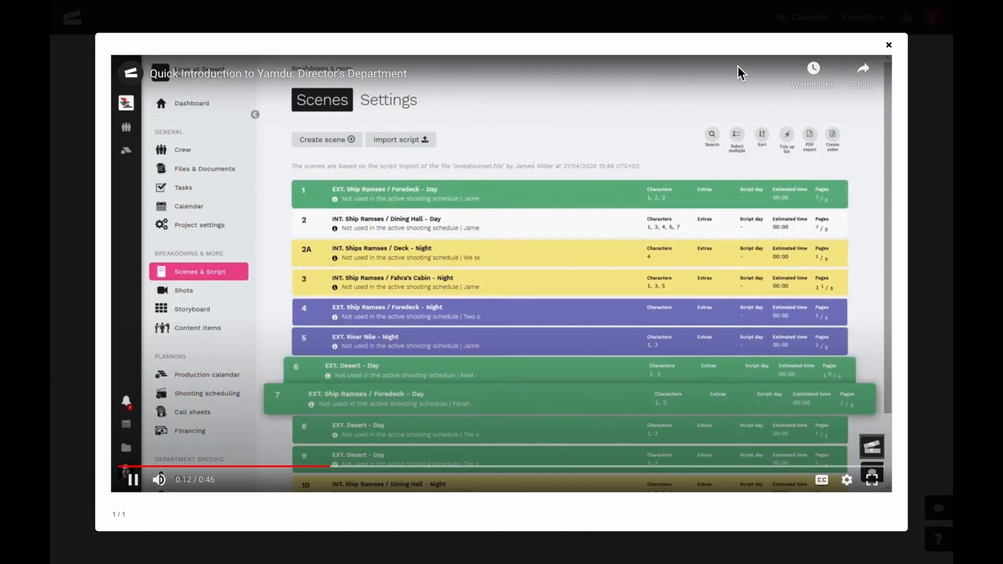
Close the intro video, browse Crew, Files & Documents, Announcements and Calendar, then log out
left_click(889, 45)
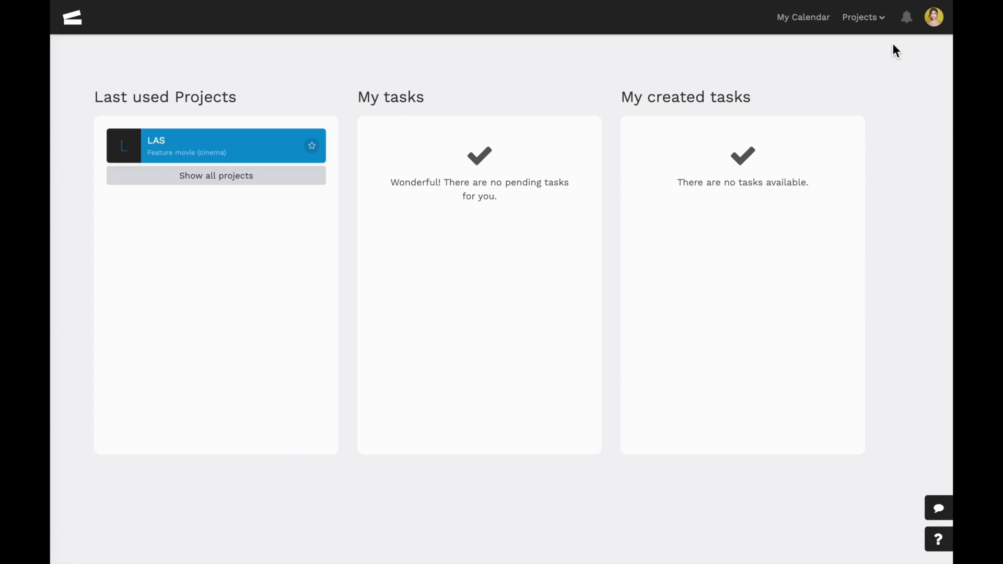
mouse_move(267, 153)
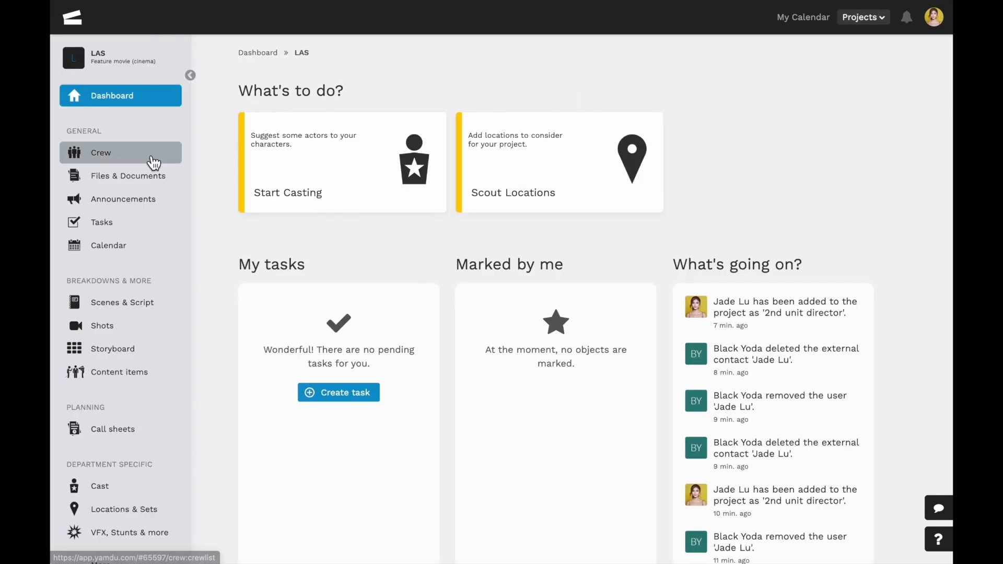
left_click(100, 152)
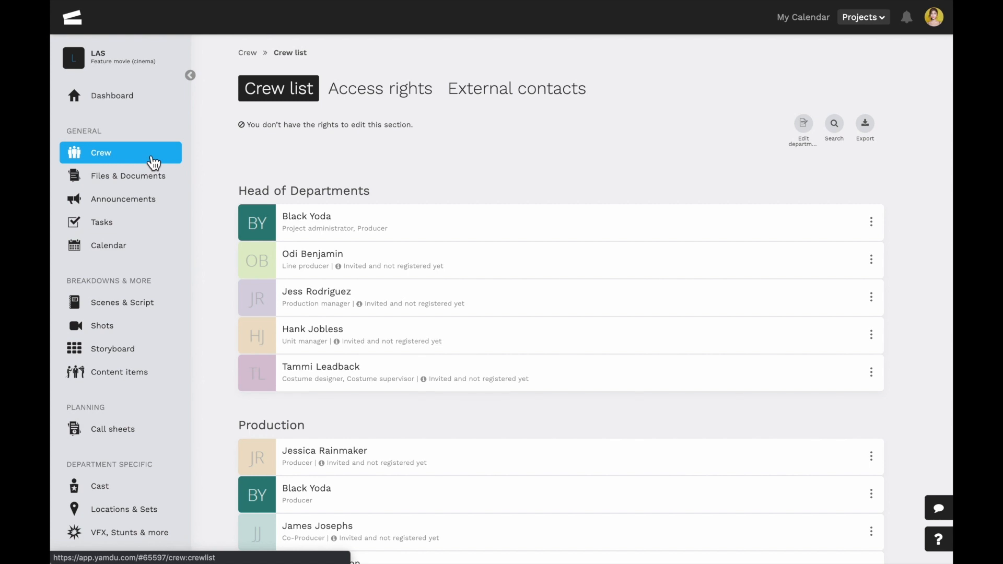
mouse_move(246, 133)
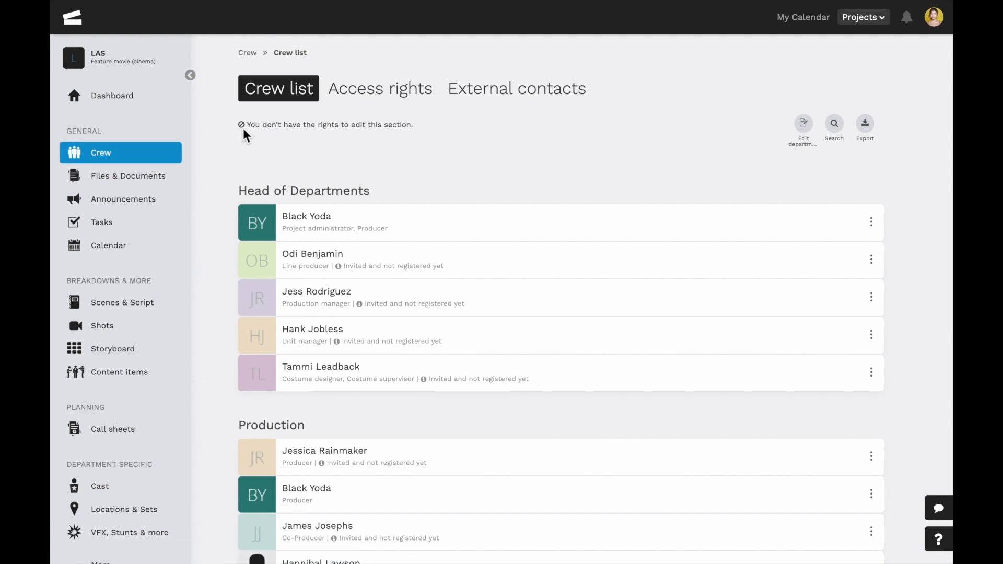
mouse_move(178, 178)
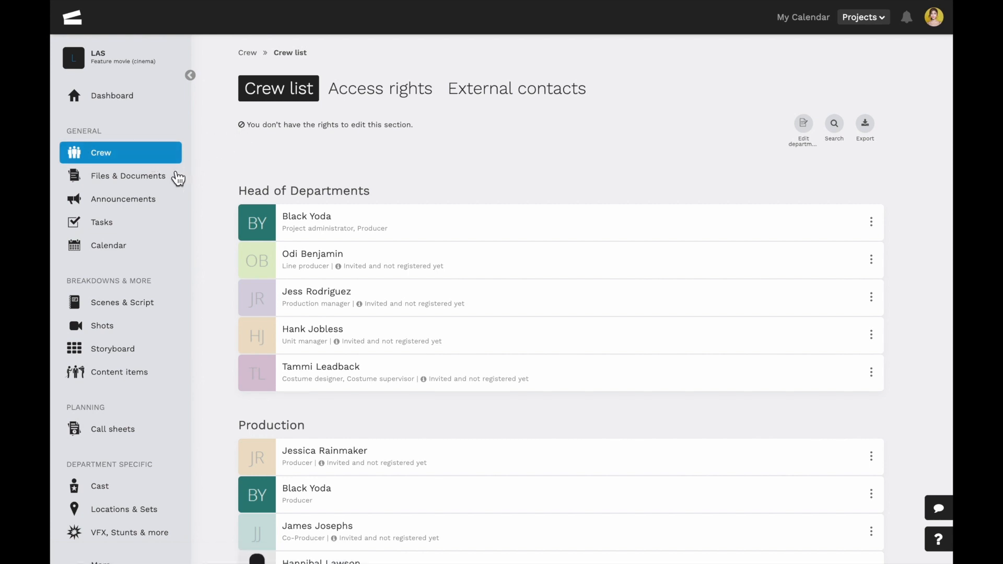
left_click(128, 176)
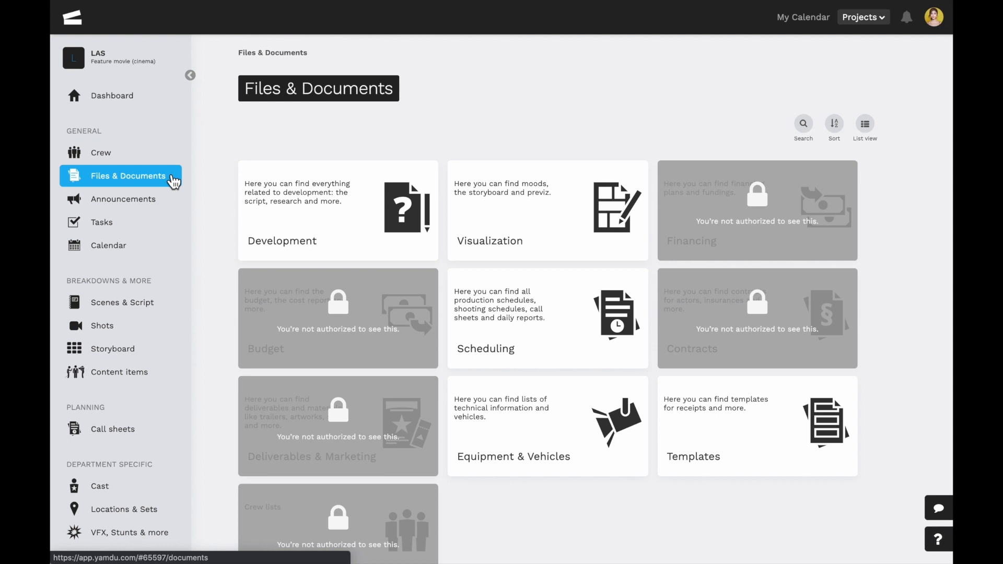
mouse_move(346, 314)
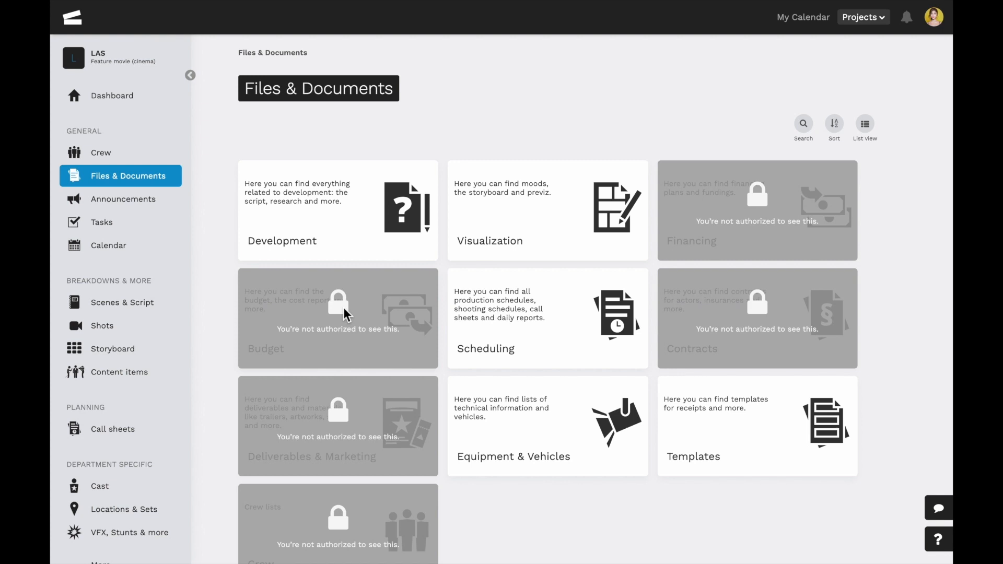
left_click(123, 199)
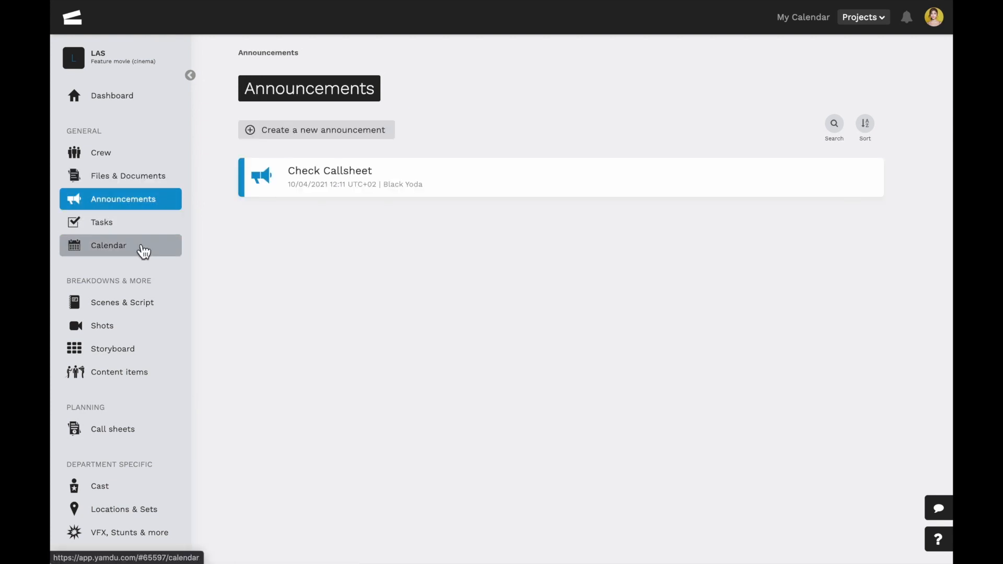
left_click(108, 245)
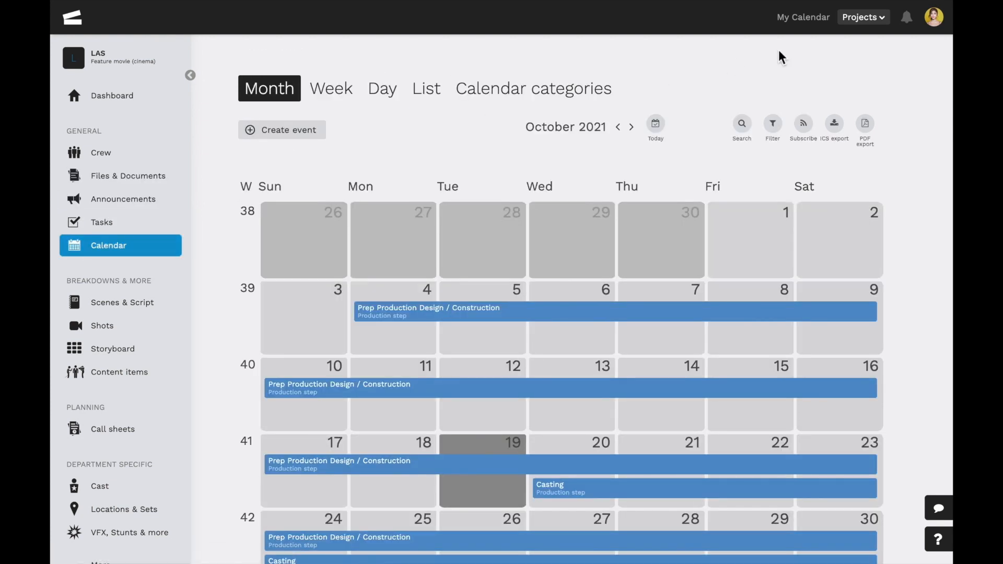
left_click(934, 16)
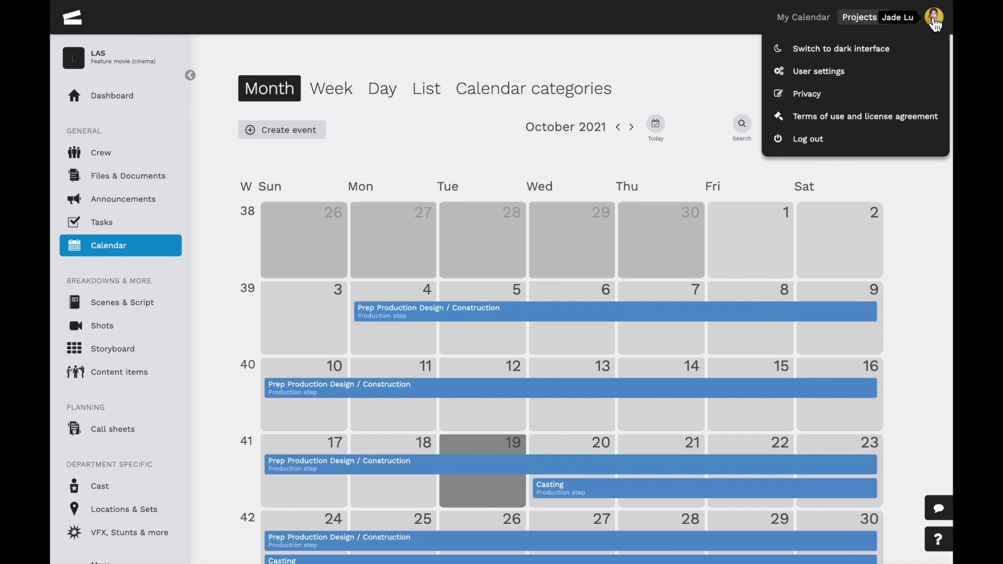
left_click(860, 18)
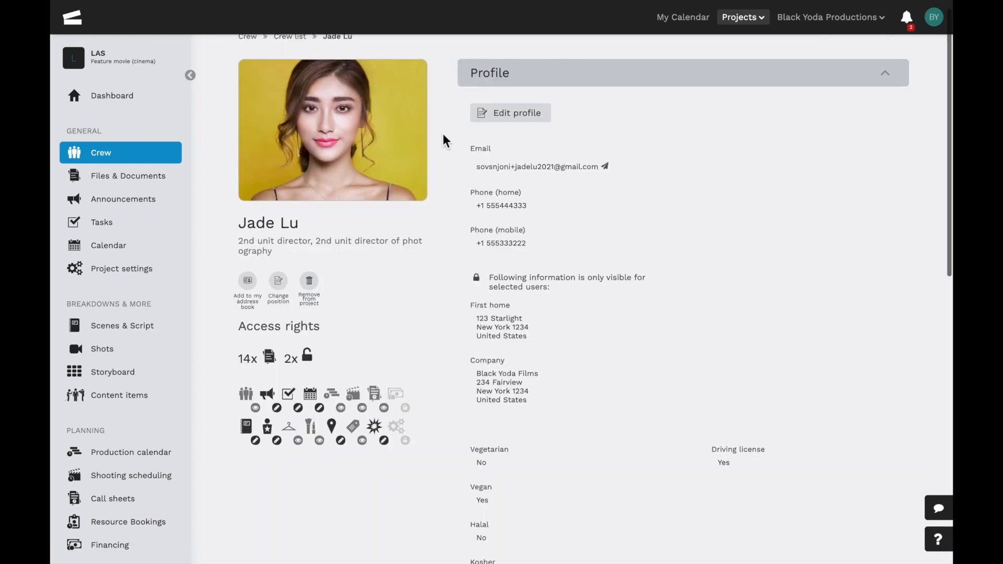
scroll("down", 3)
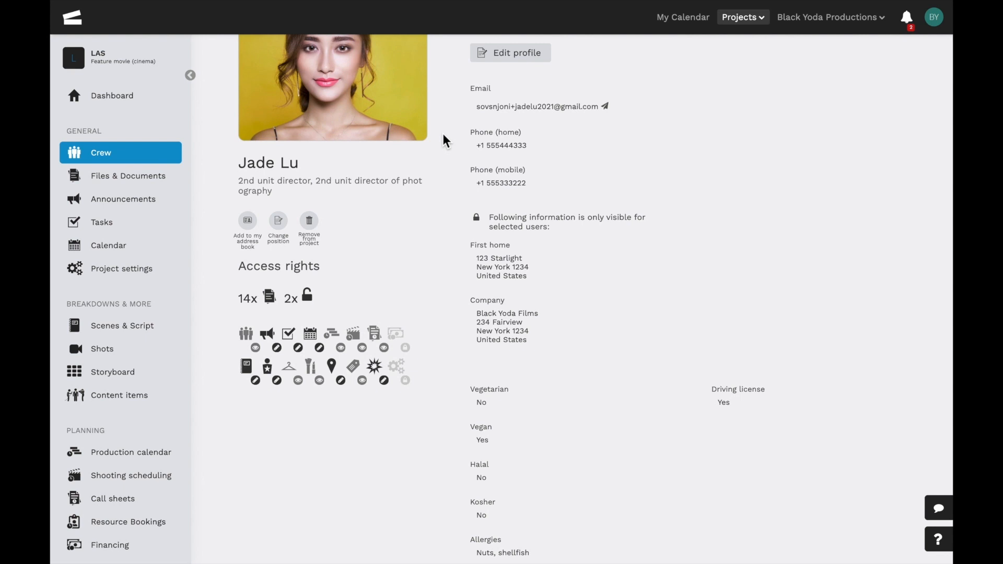
scroll("up", 3)
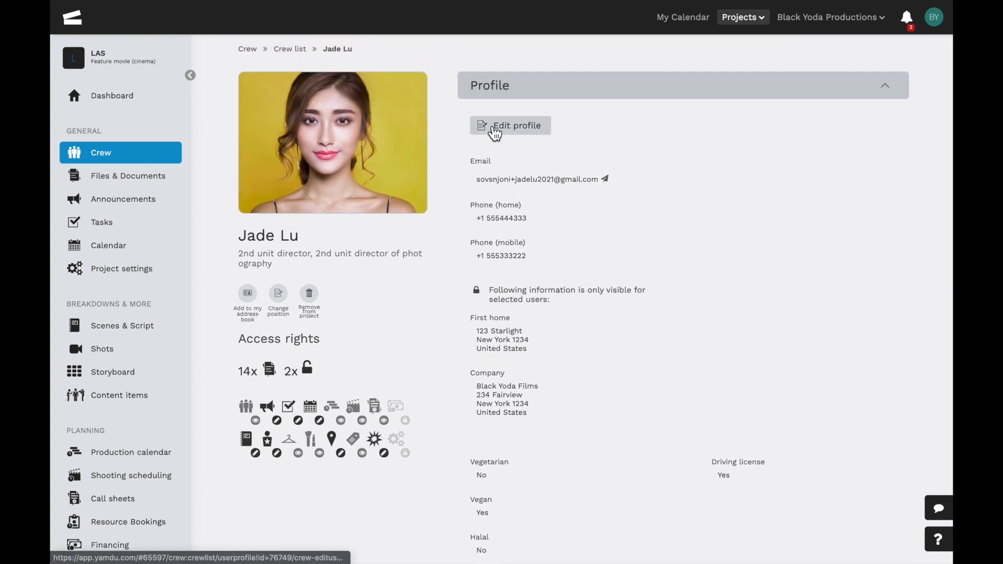
left_click(509, 126)
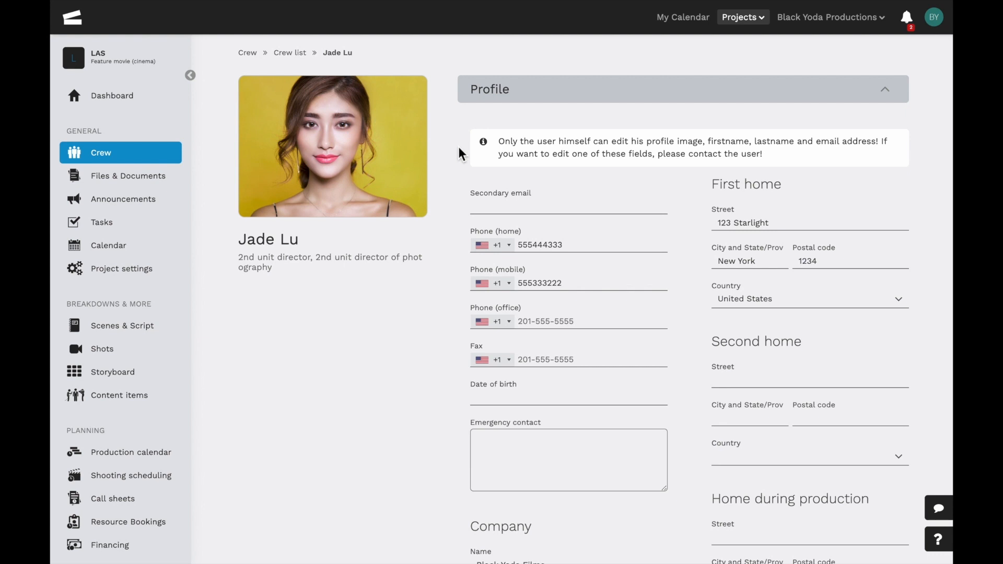
mouse_move(337, 52)
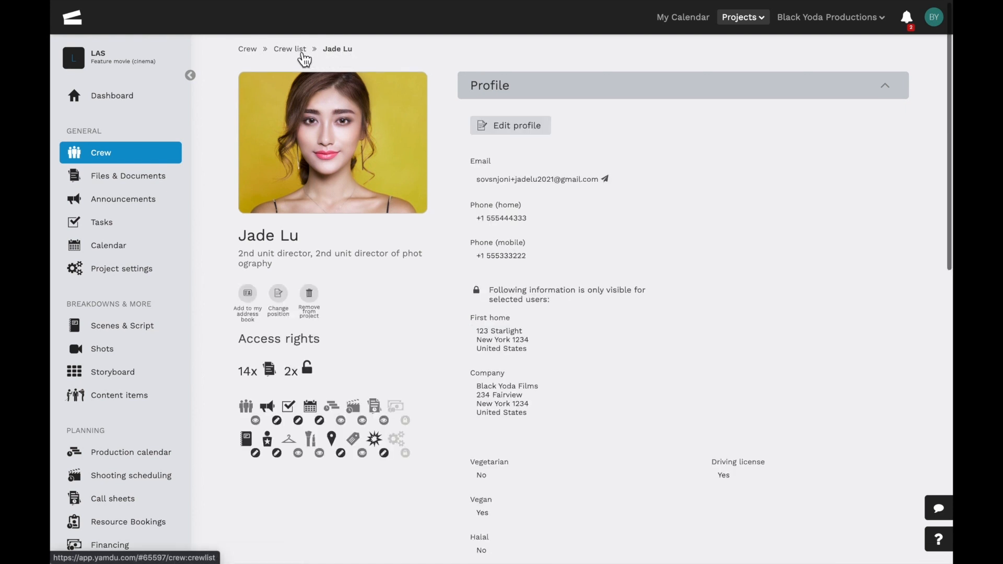
left_click(290, 49)
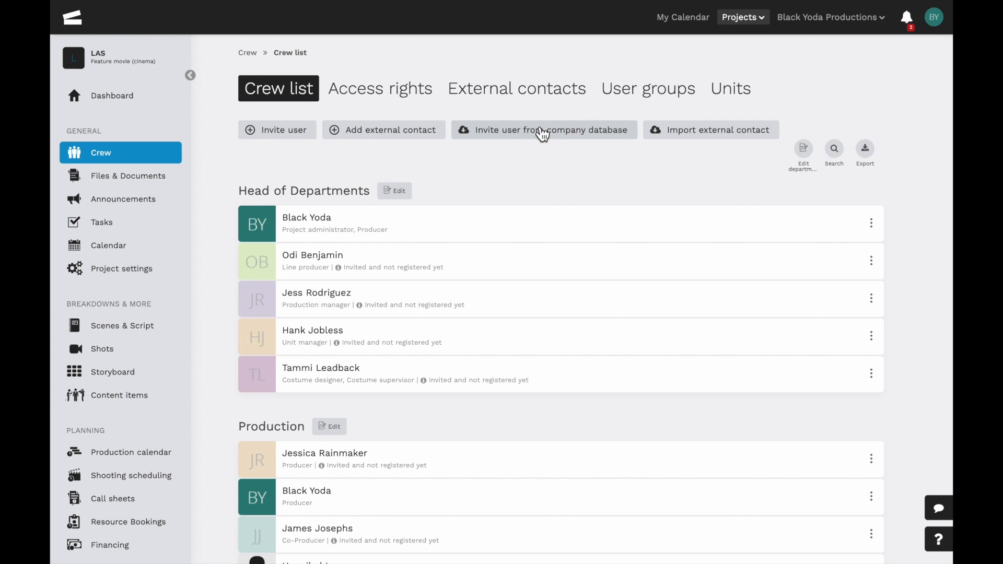
left_click(544, 130)
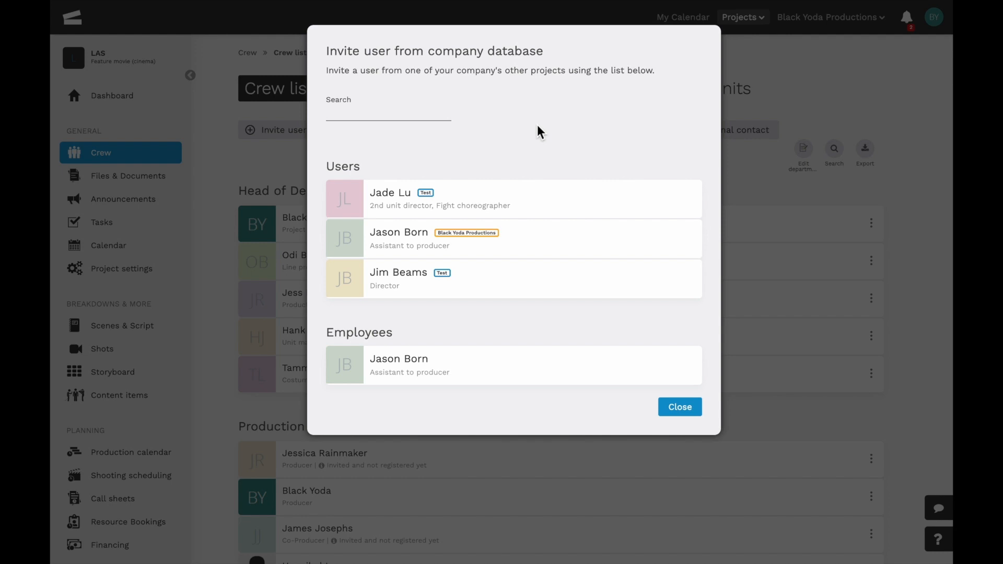
left_click(387, 116)
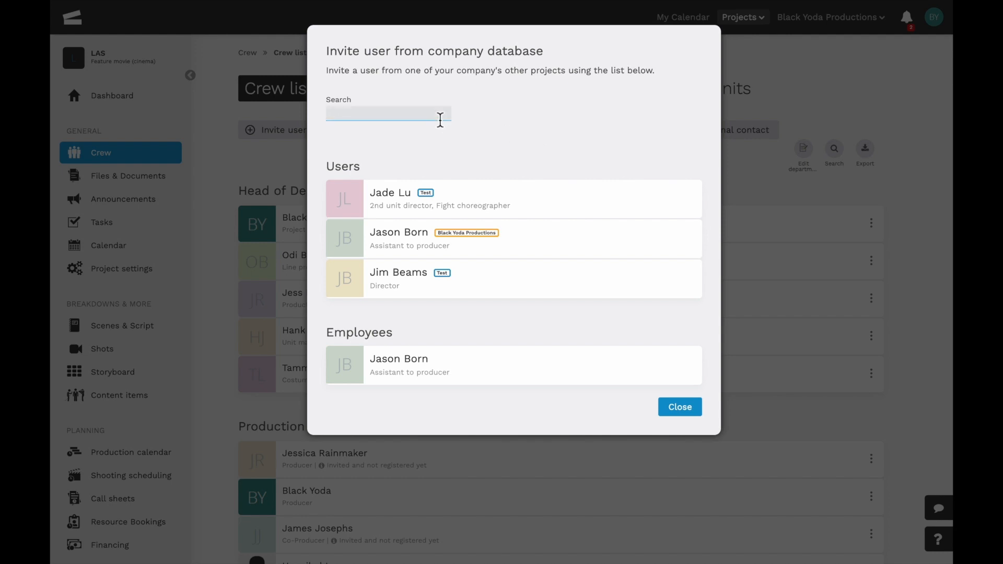
type("jas")
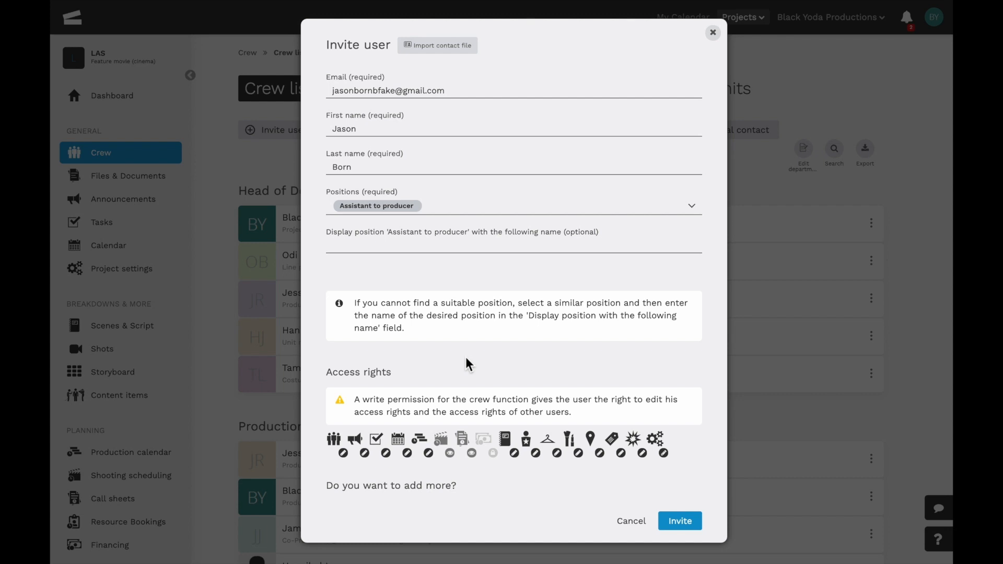
left_click(512, 245)
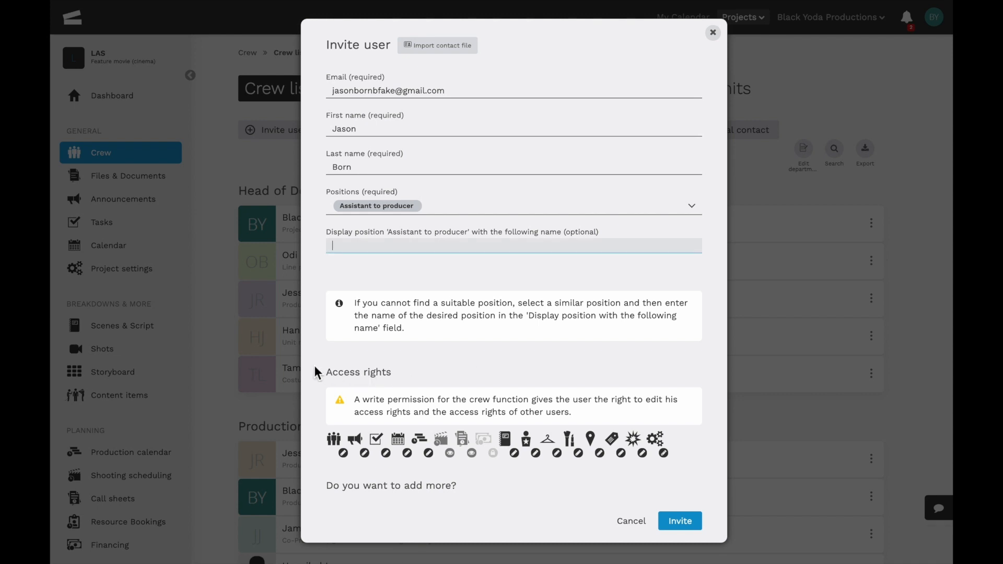
scroll("down", 3)
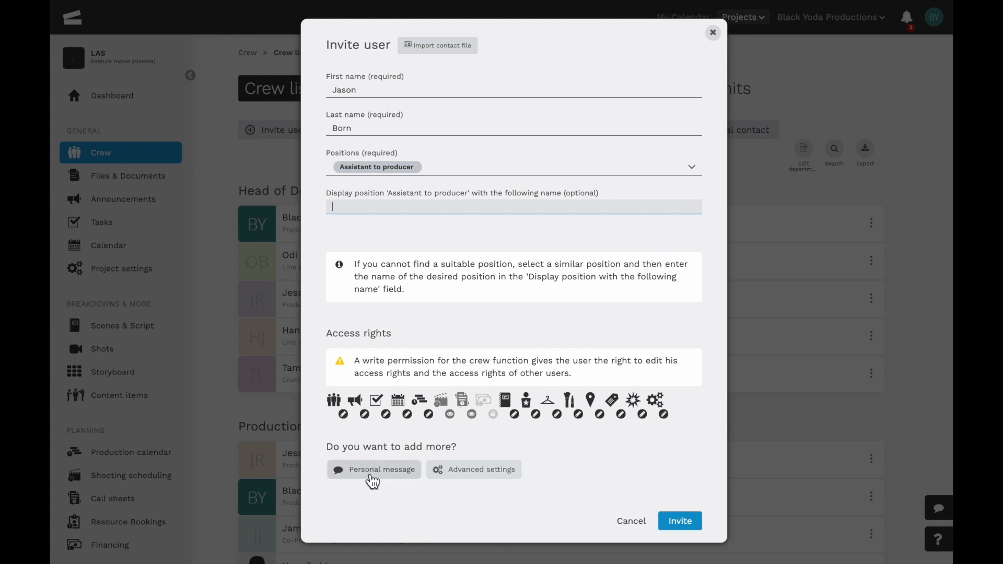
left_click(480, 470)
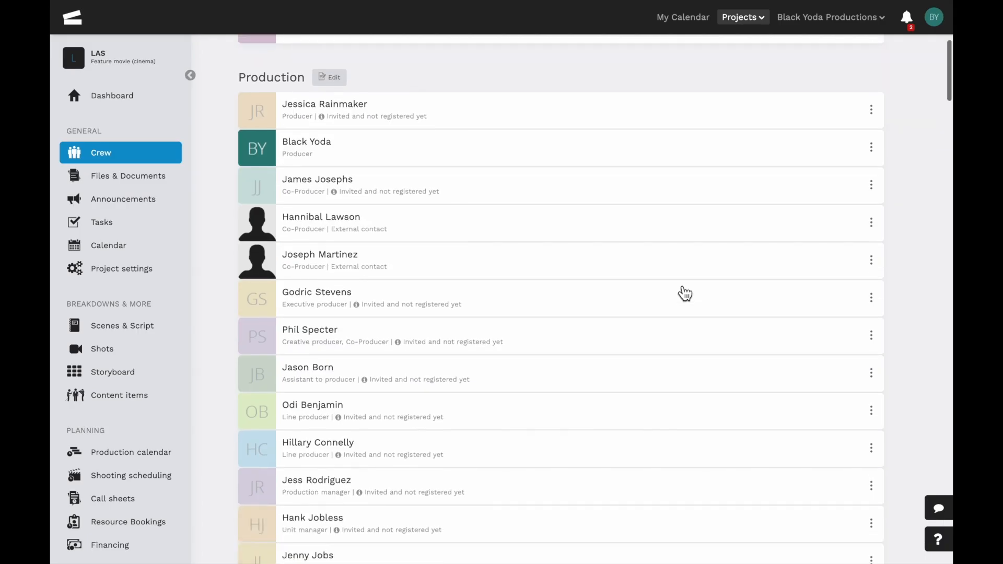
scroll("down", 3)
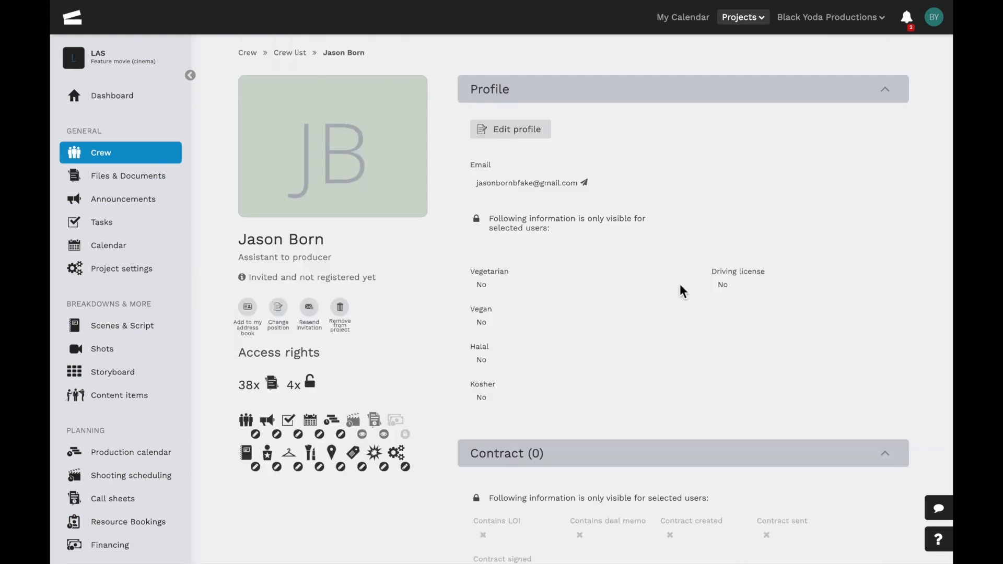
mouse_move(632, 296)
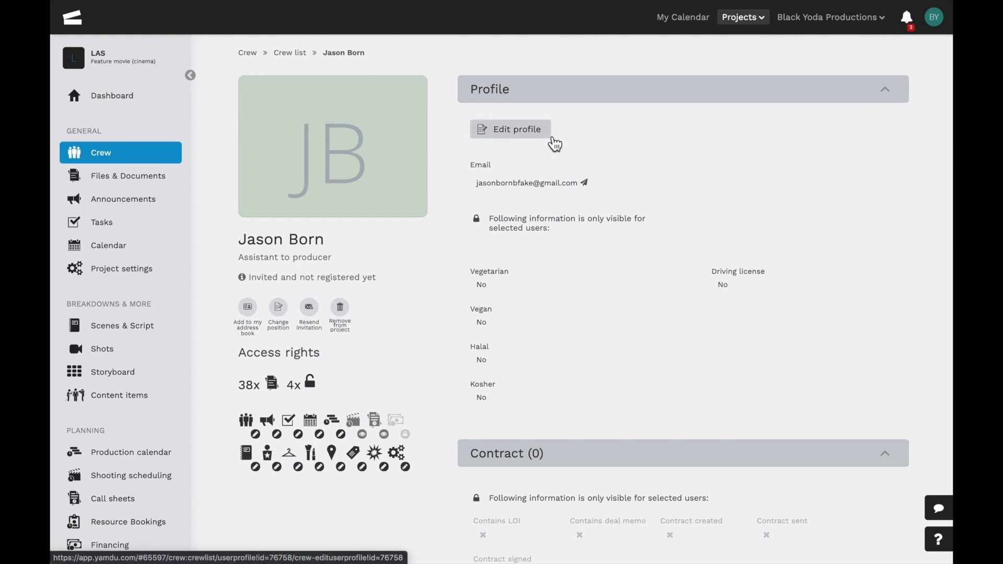
mouse_move(563, 121)
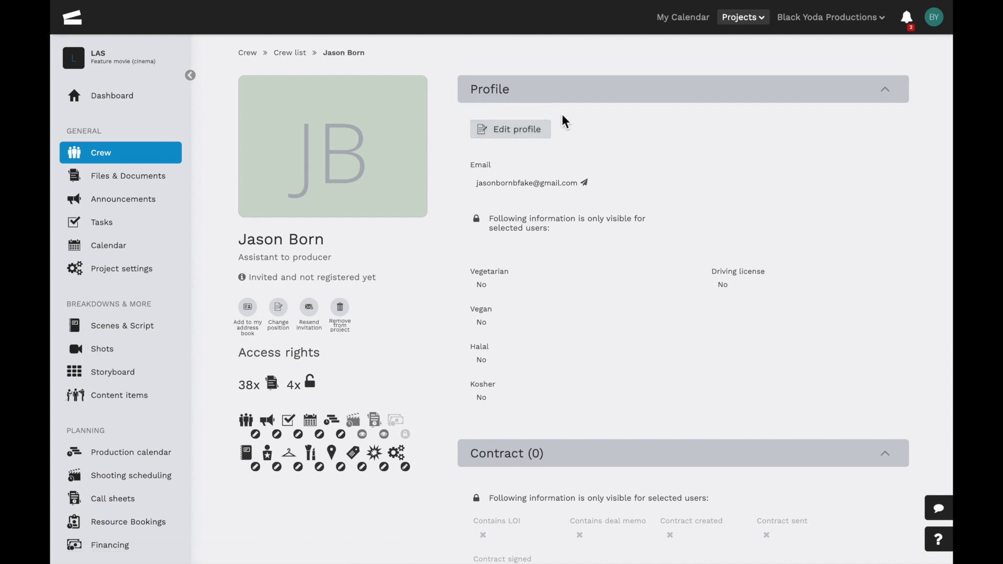
mouse_move(289, 53)
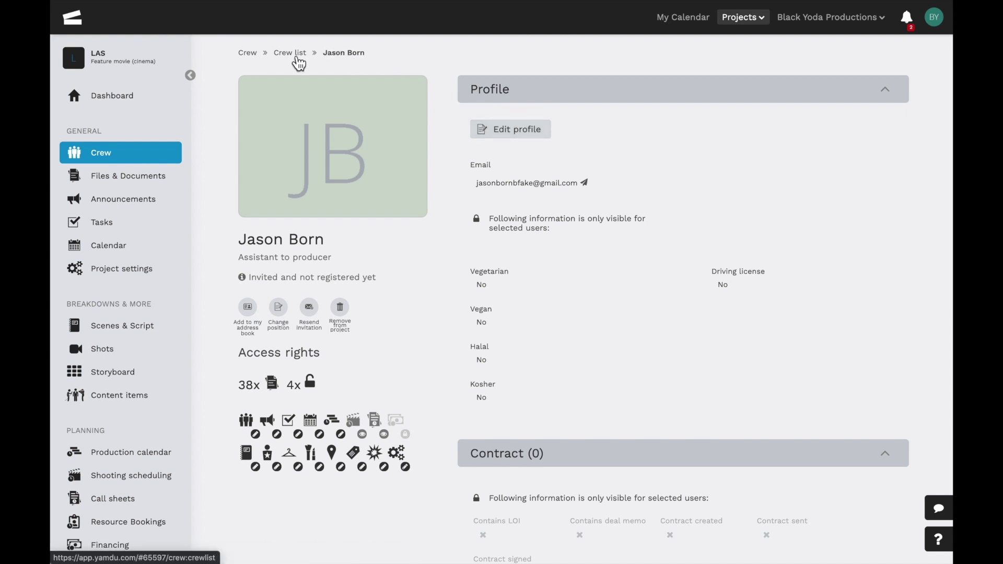
left_click(289, 52)
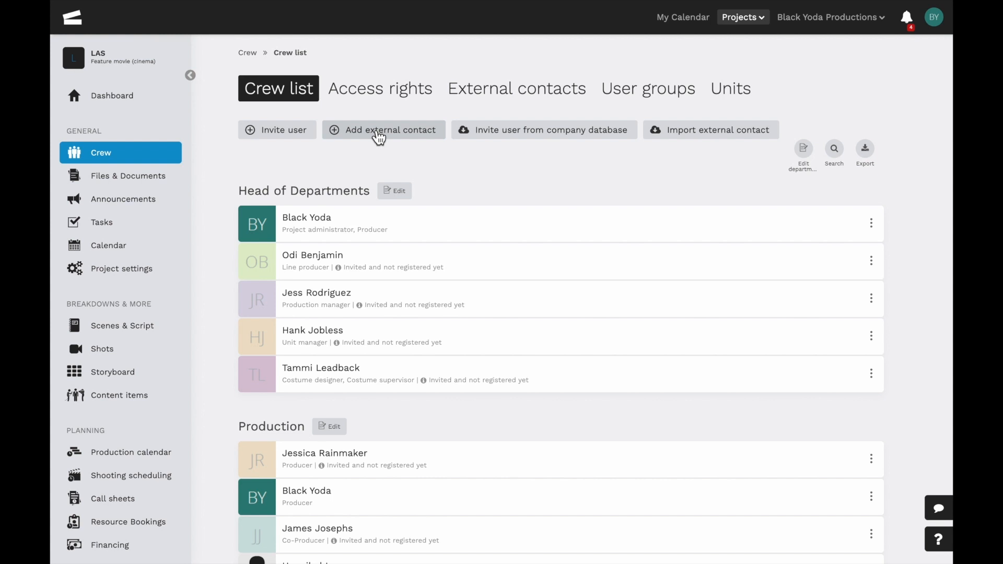
mouse_move(376, 134)
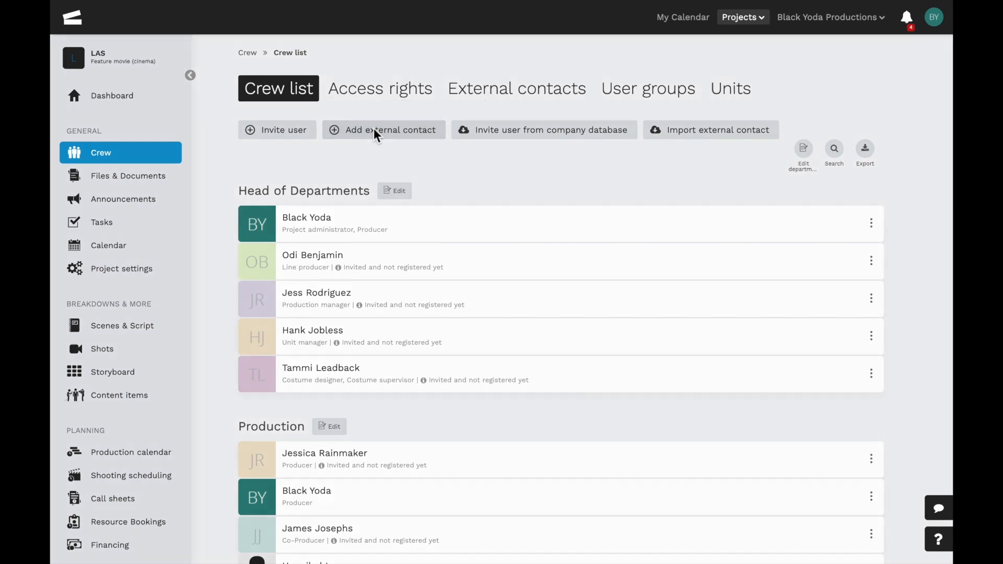
Start a new external contact named 'Johnn…' and add address and company details
left_click(383, 129)
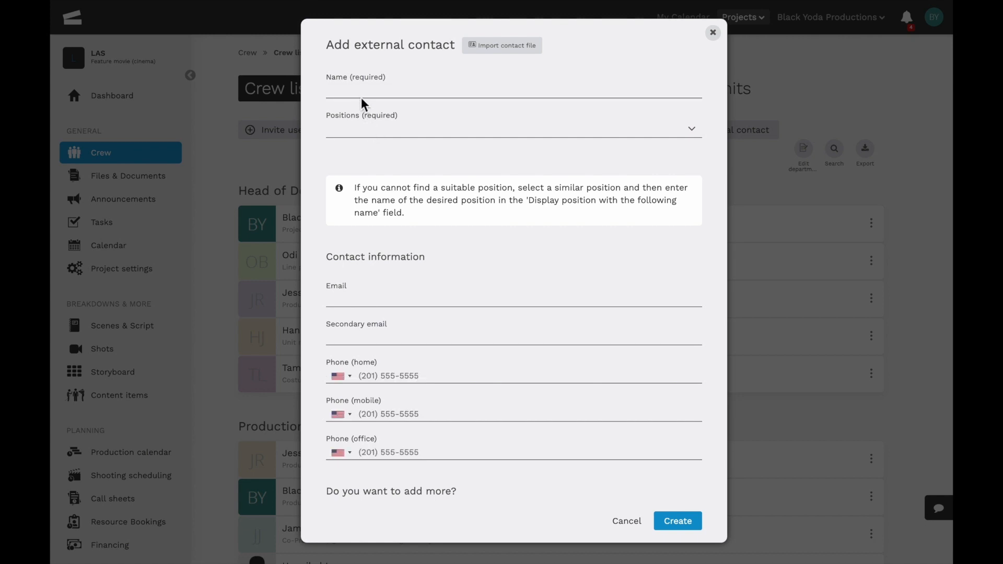
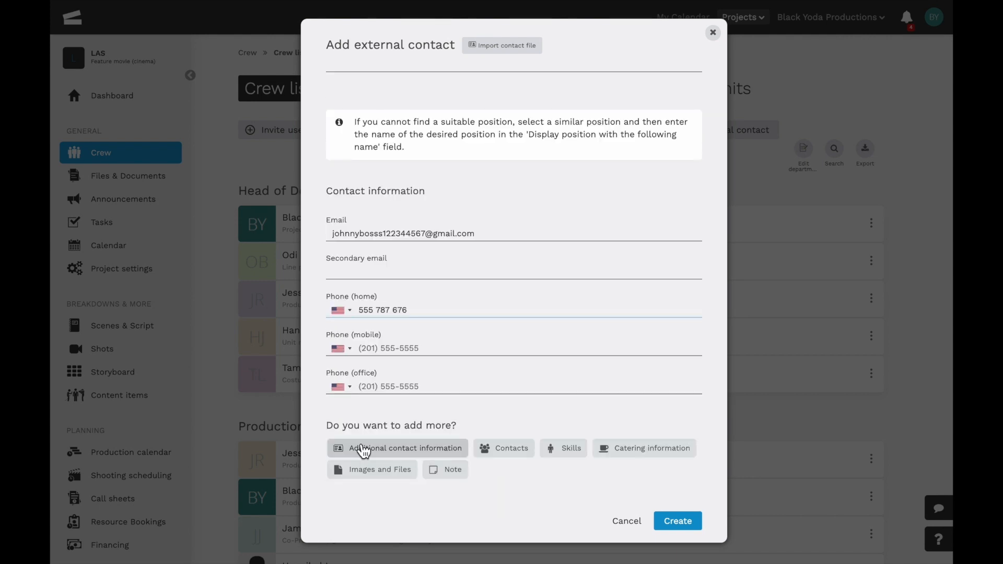
left_click(405, 448)
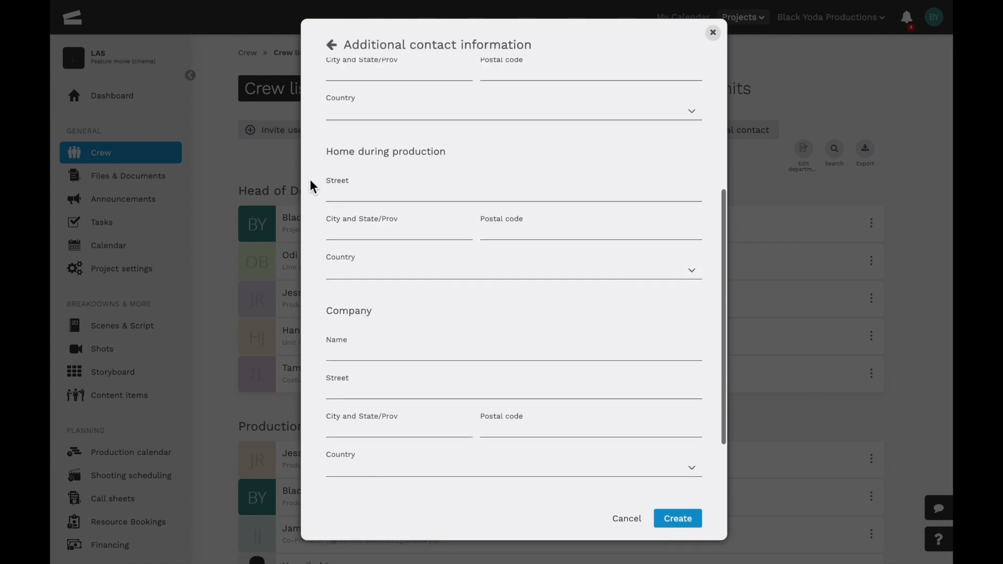
scroll("down", 3)
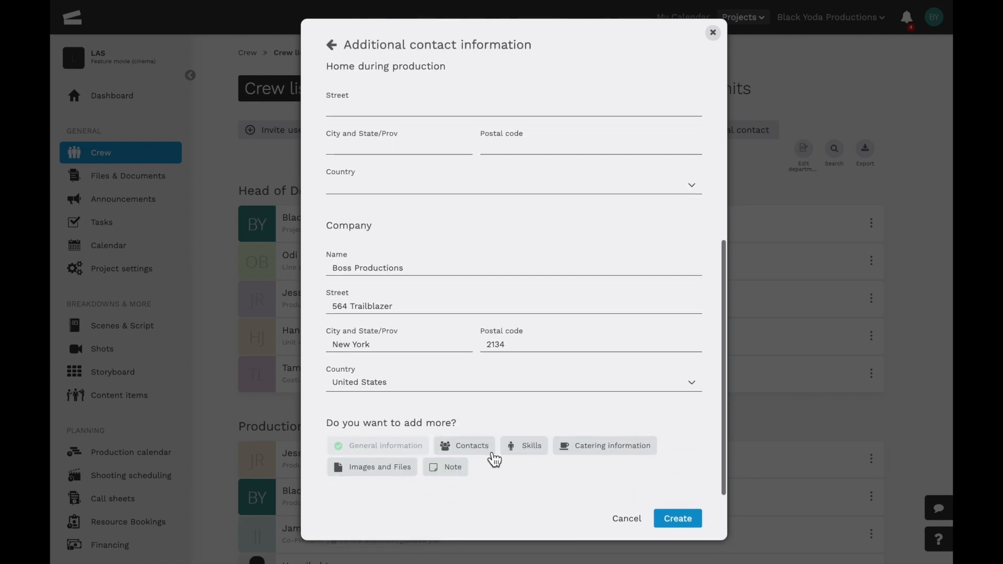
Record a kosher diet and a Dairy allergy, then add Images and Files and Note sections
left_click(523, 446)
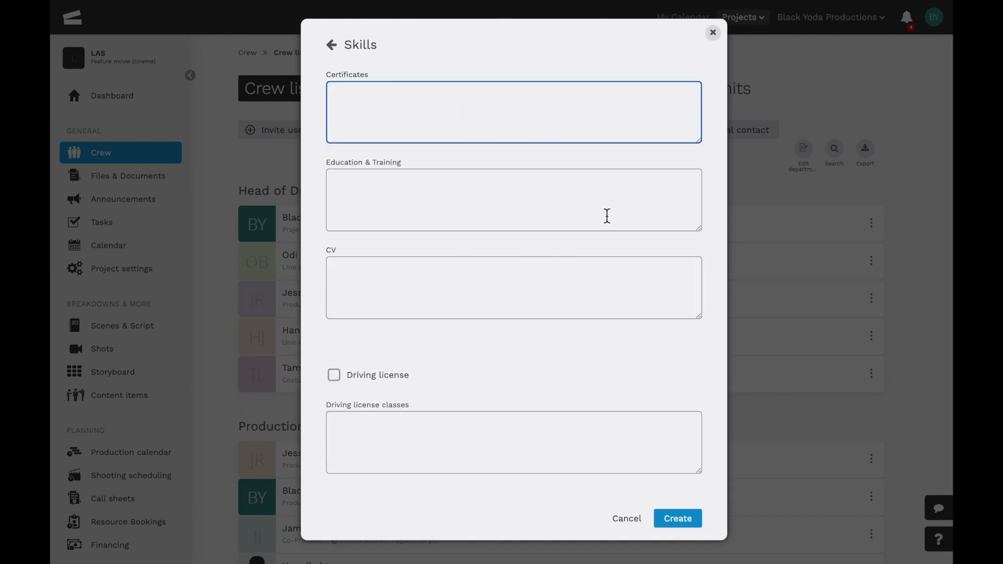
scroll("down", 3)
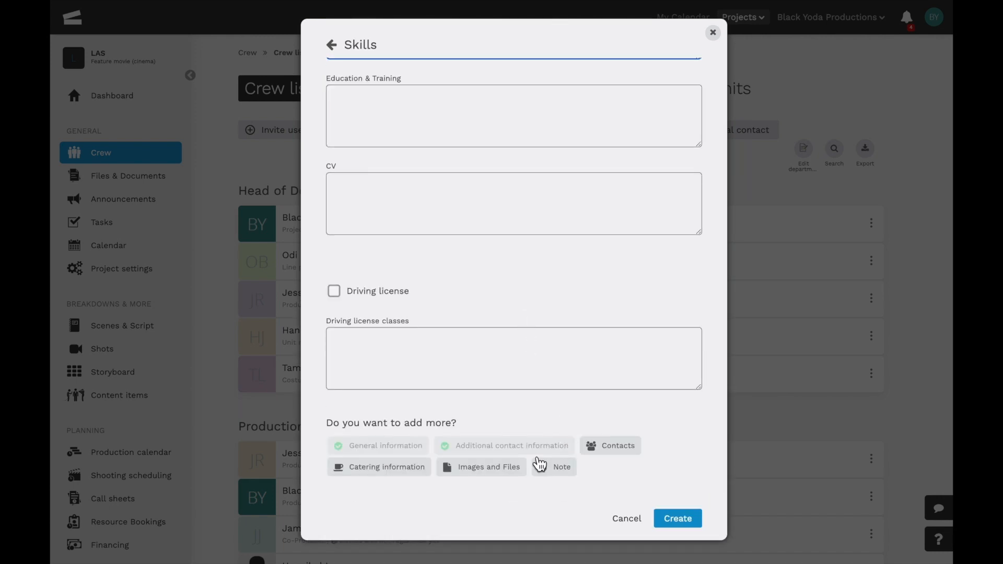
left_click(384, 466)
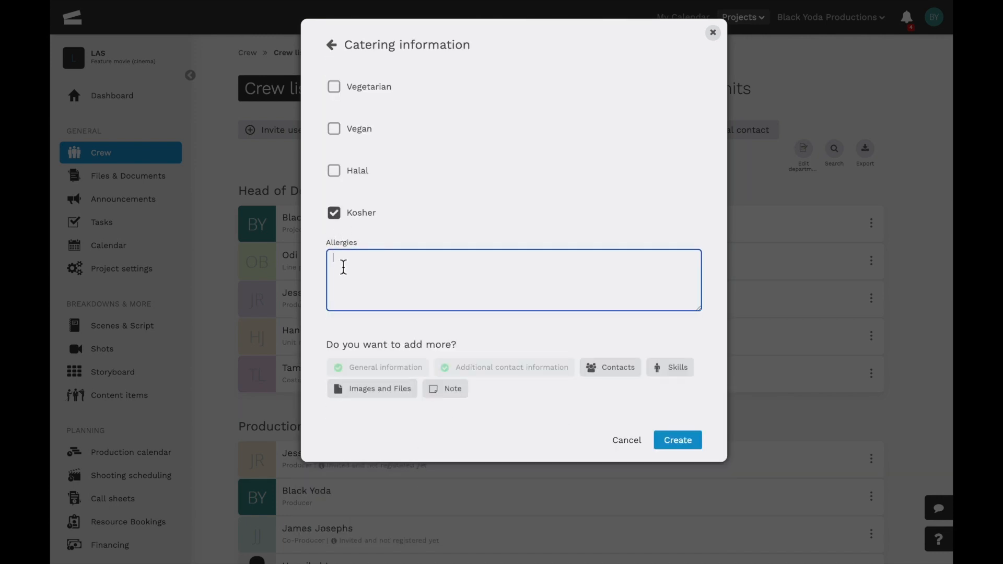
type("Dairy")
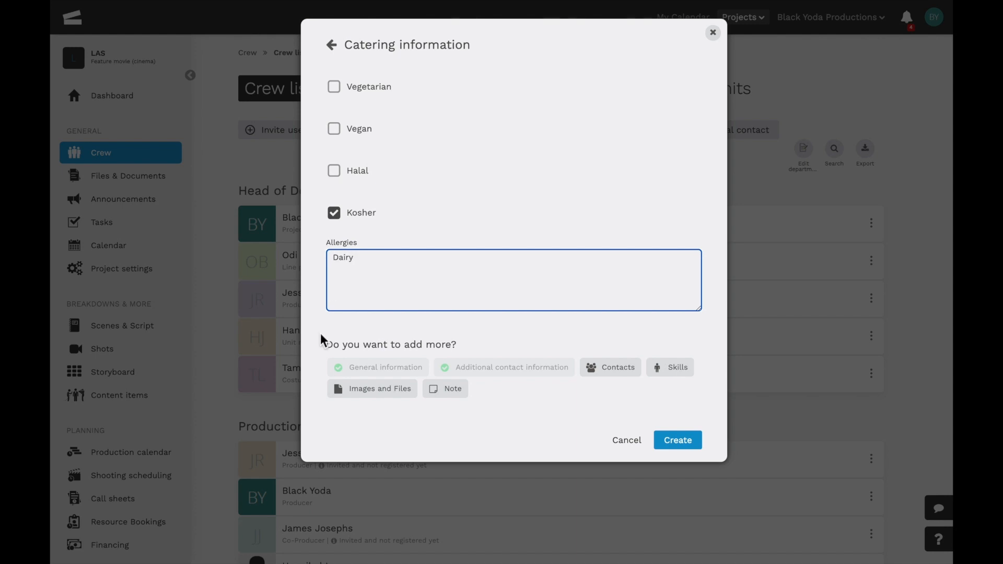
left_click(378, 388)
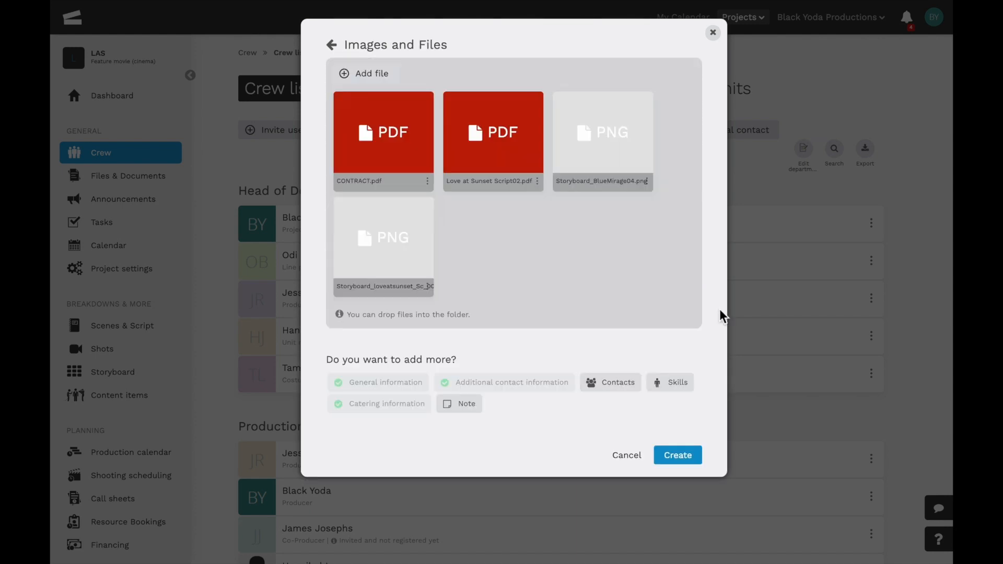
left_click(458, 404)
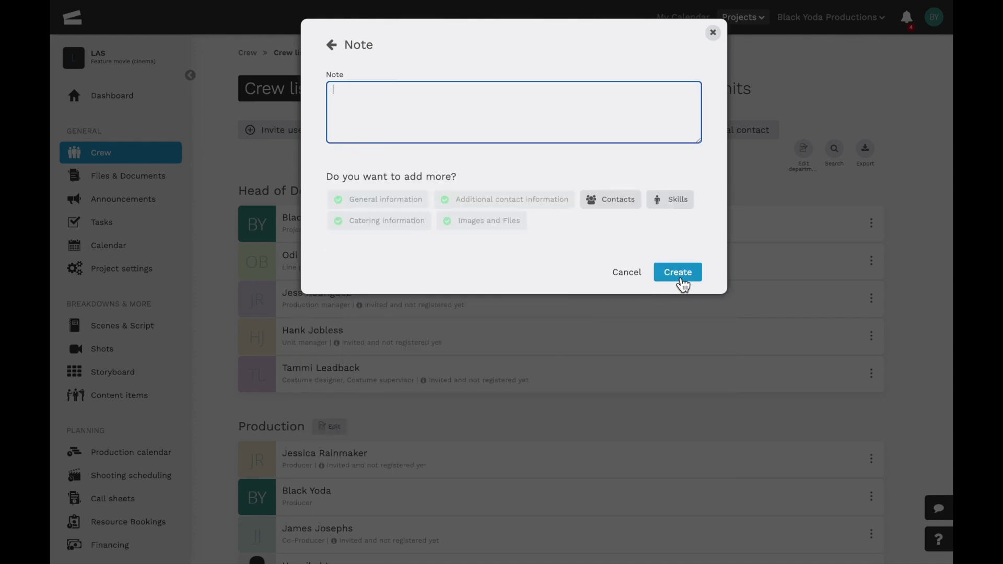
left_click(677, 272)
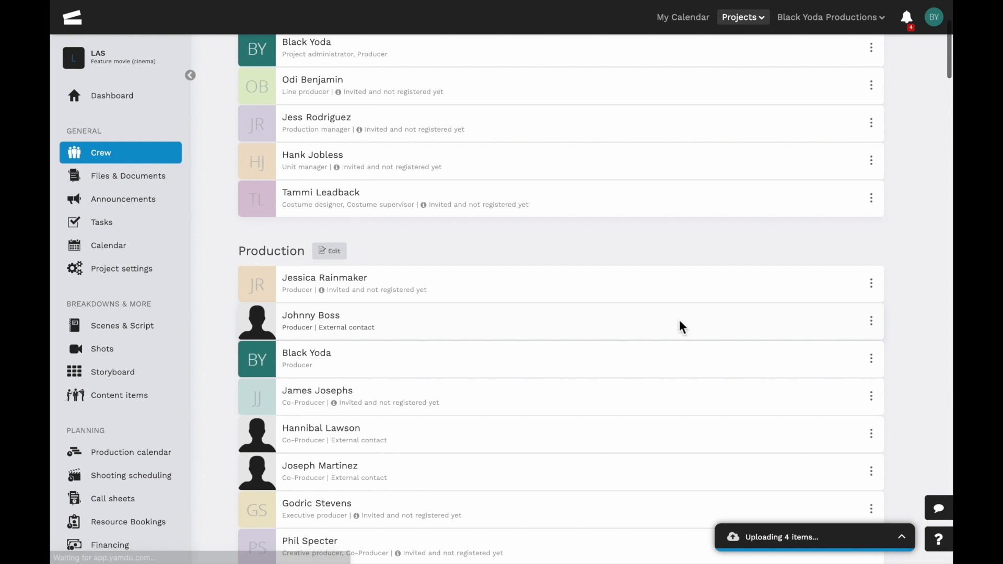
left_click(311, 314)
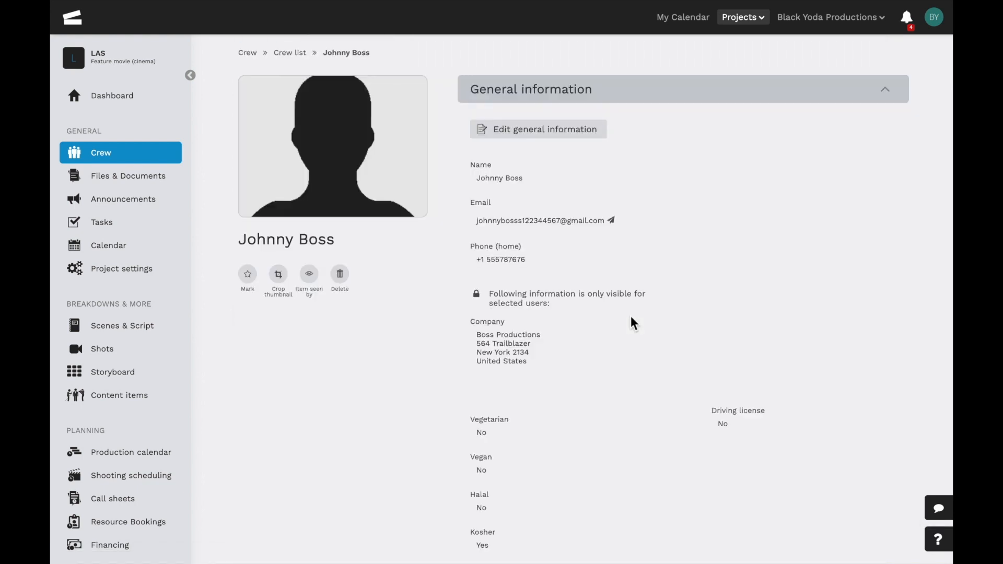
mouse_move(450, 387)
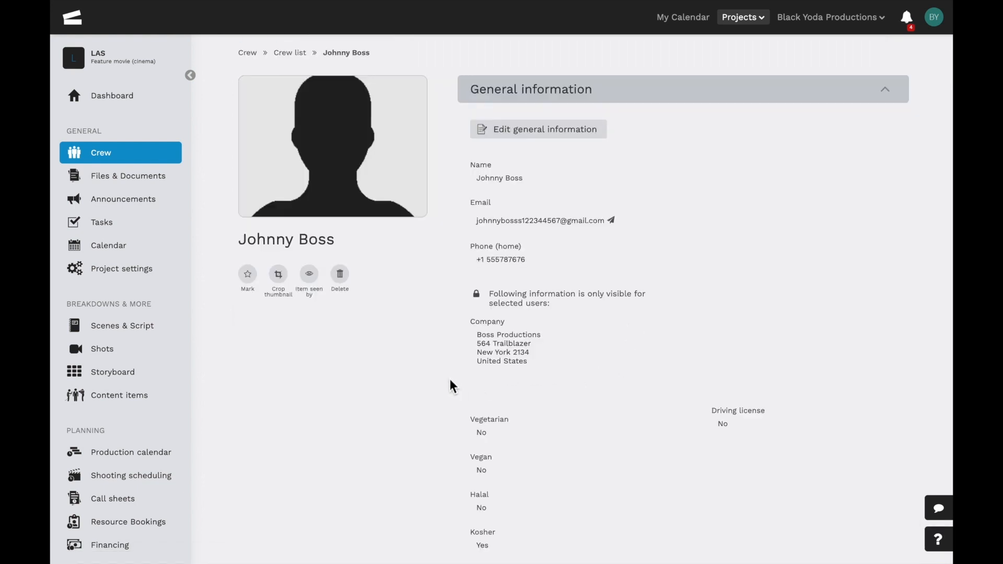
left_click(538, 128)
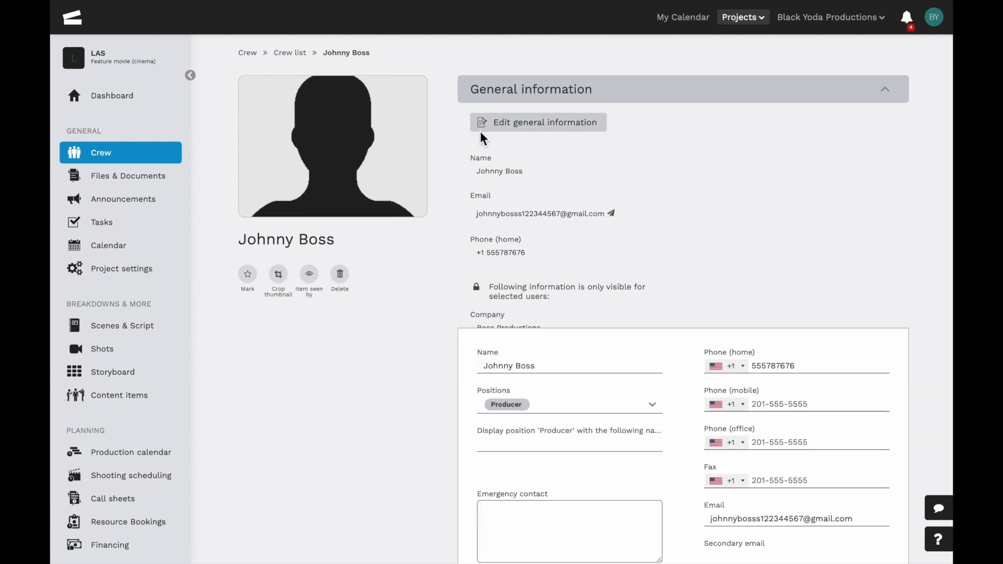
scroll("down", 3)
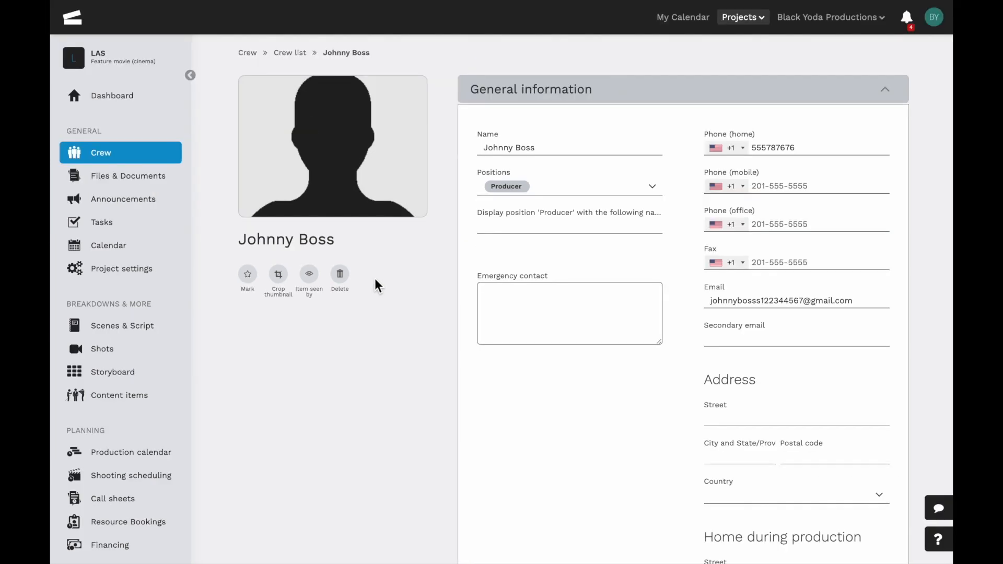
mouse_move(341, 172)
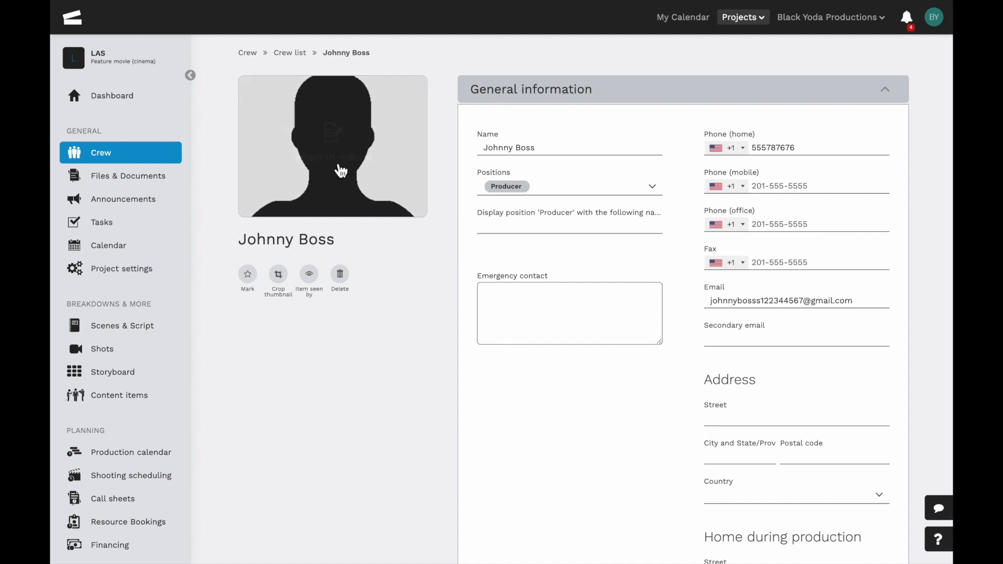
mouse_move(333, 160)
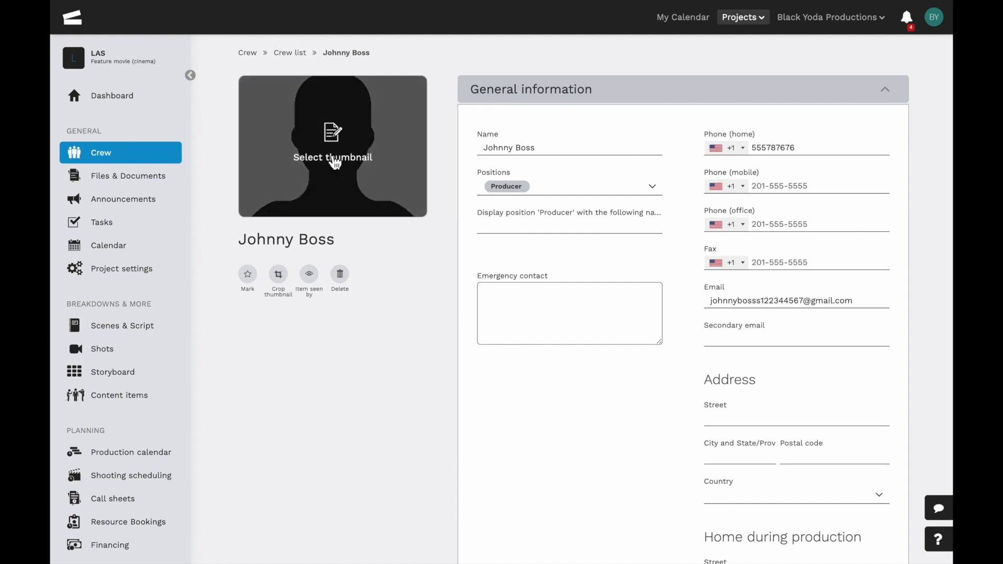
left_click(332, 146)
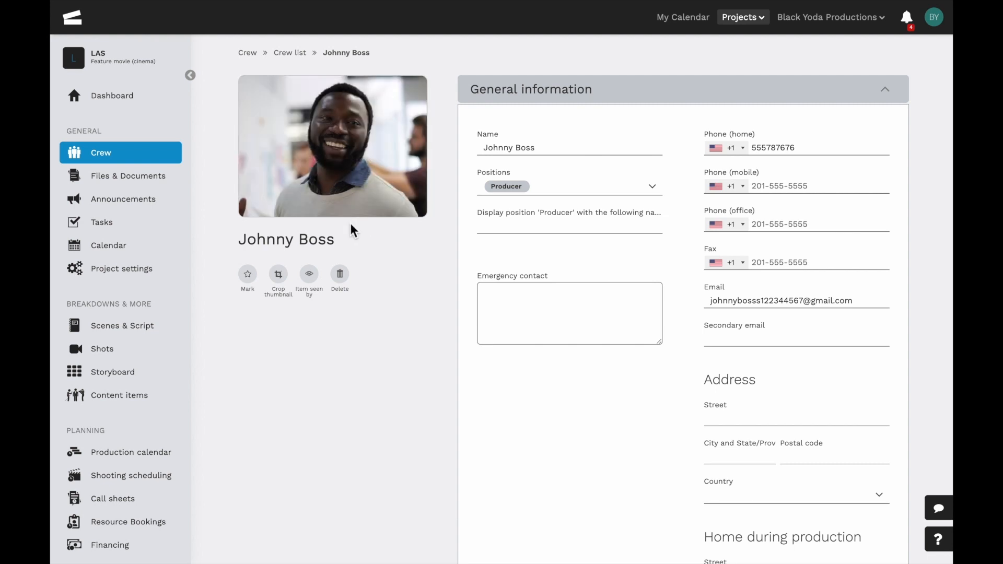
mouse_move(430, 264)
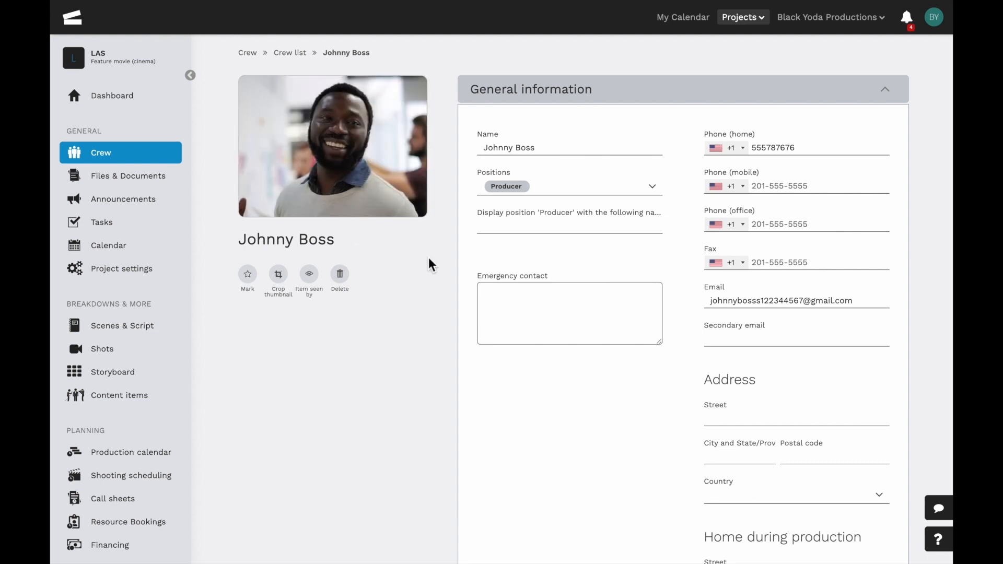
scroll("down", 3)
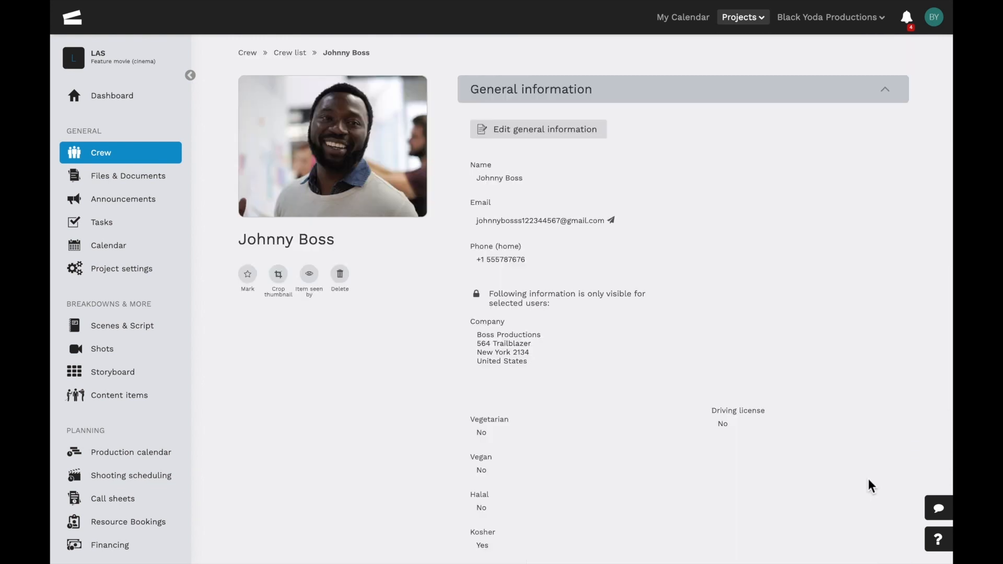
left_click(289, 52)
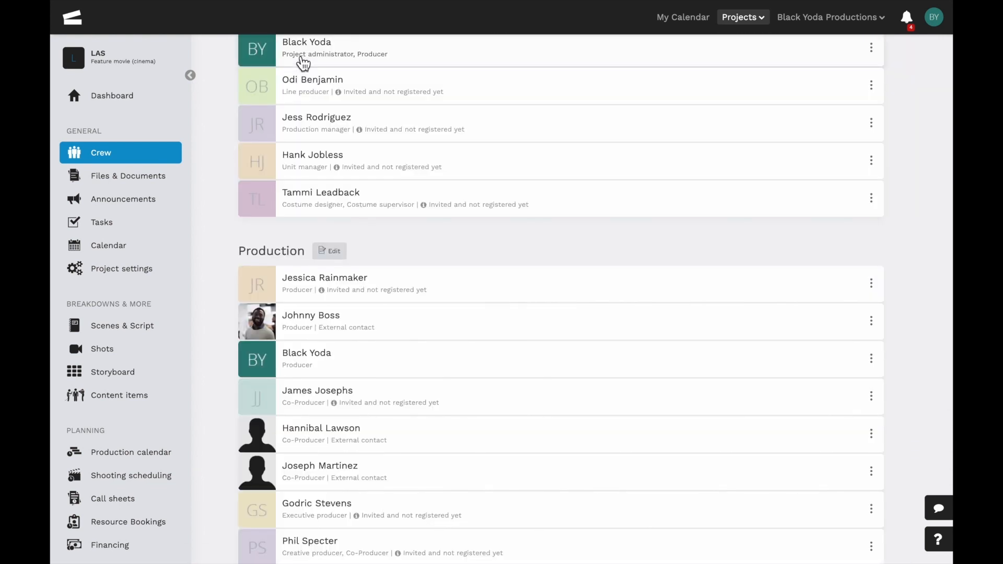
mouse_move(877, 330)
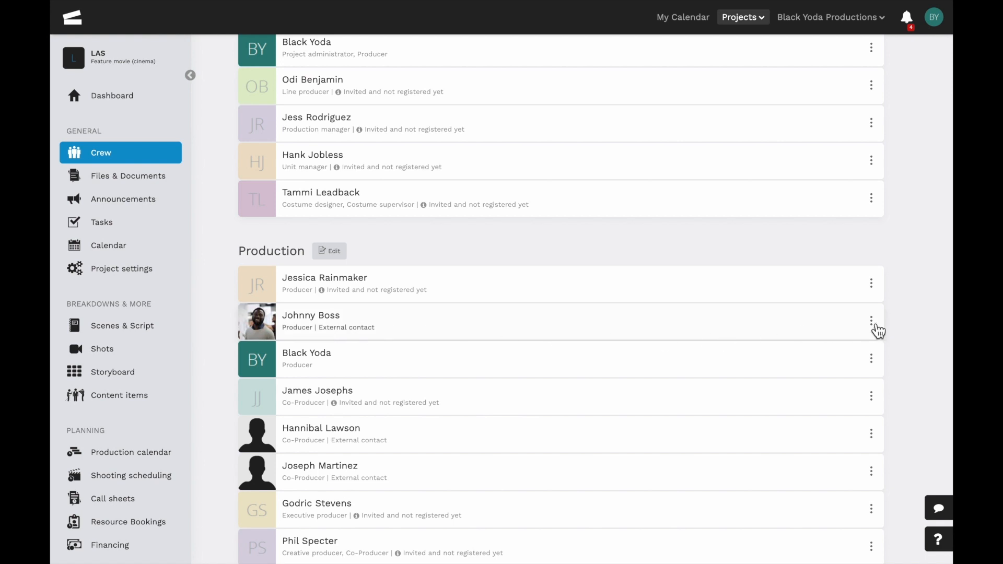
left_click(870, 320)
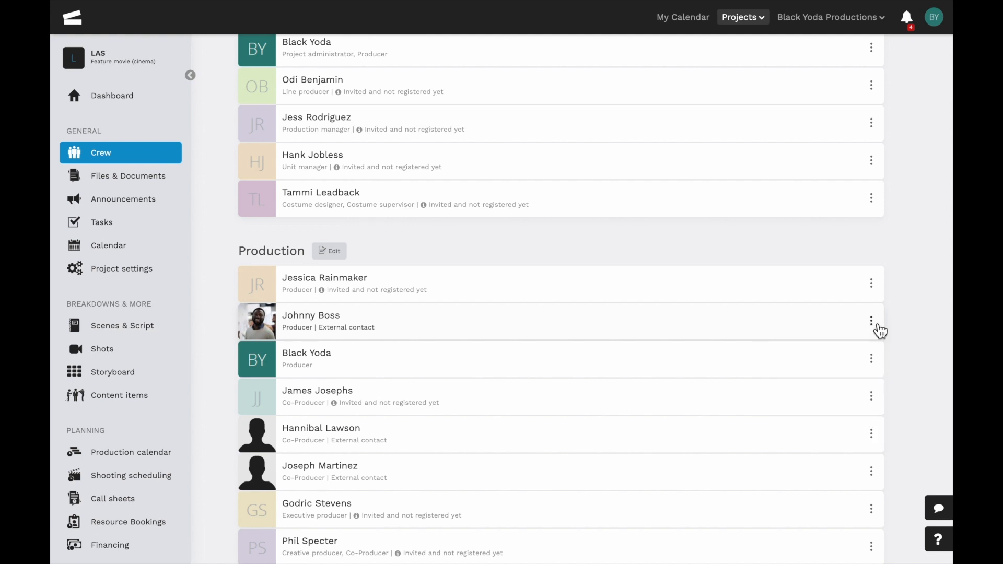
scroll("up", 3)
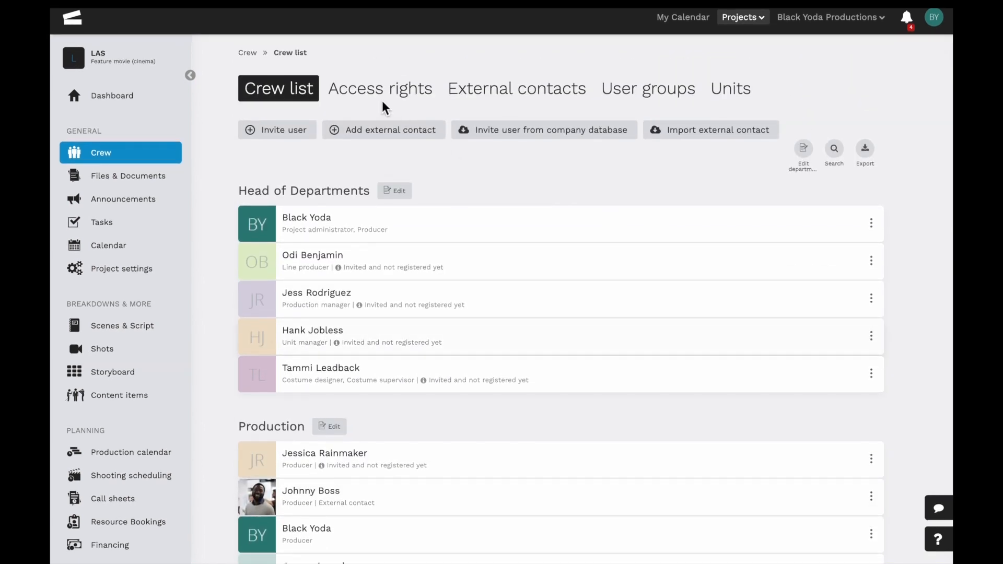
left_click(380, 88)
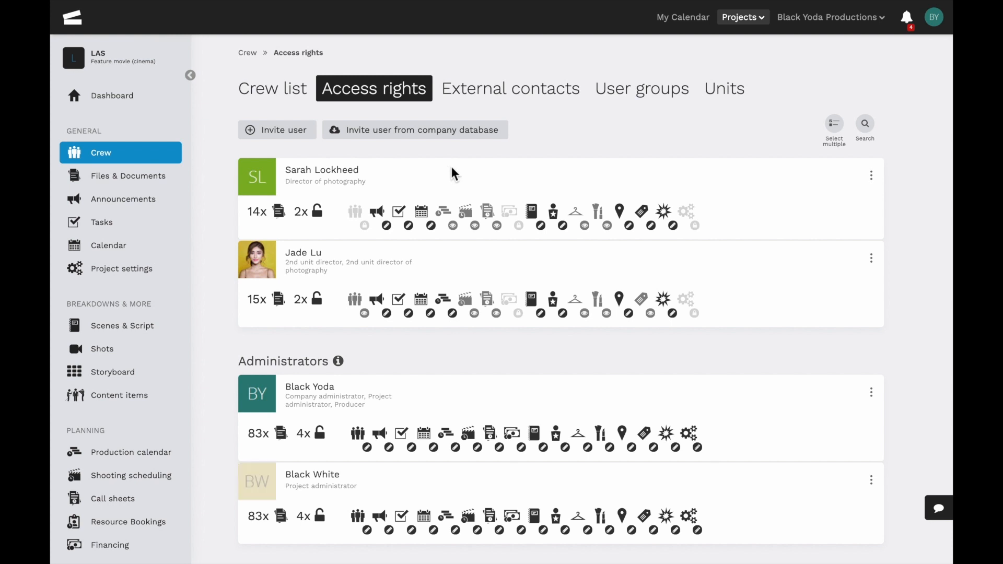
mouse_move(875, 184)
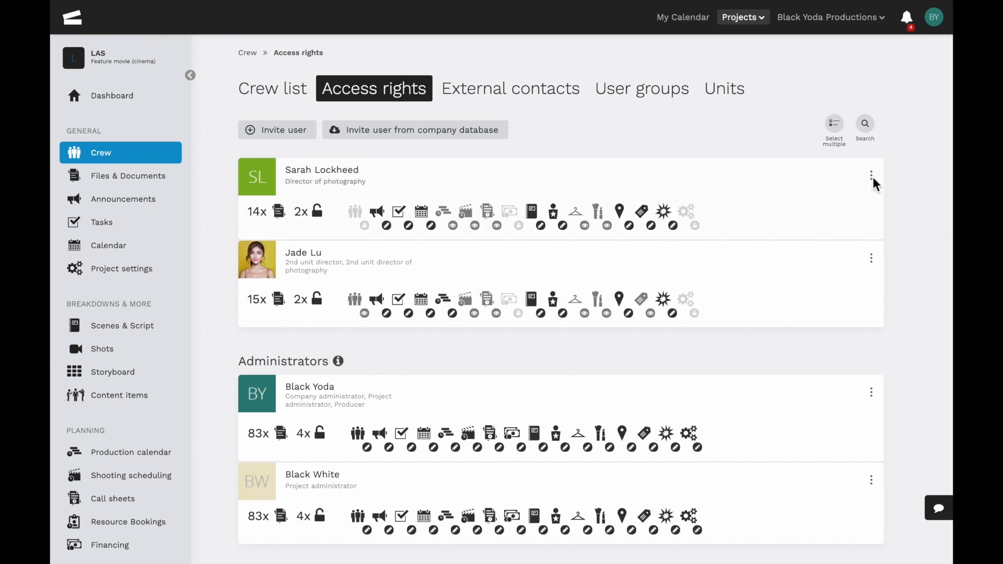
left_click(871, 174)
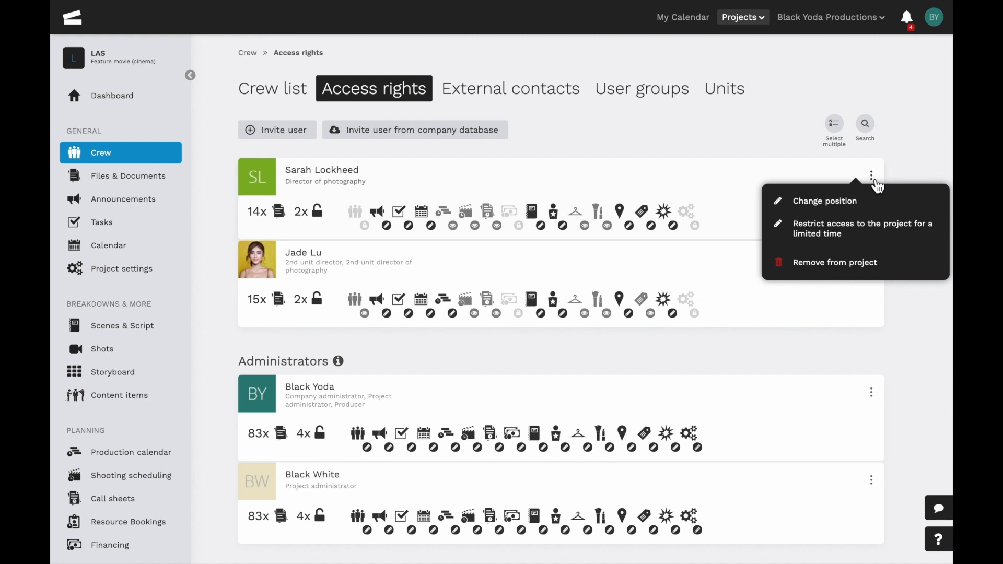
left_click(369, 231)
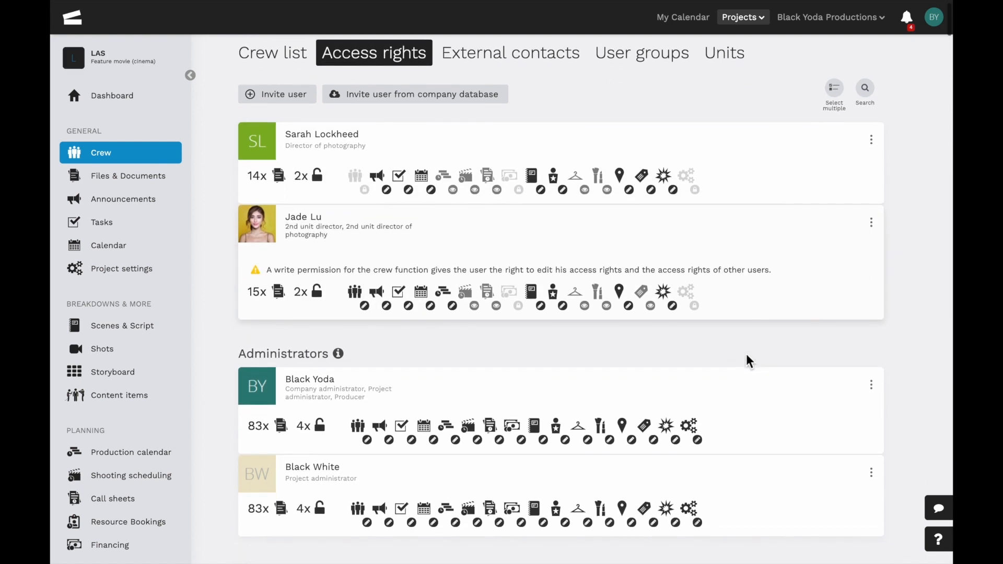
left_click(871, 318)
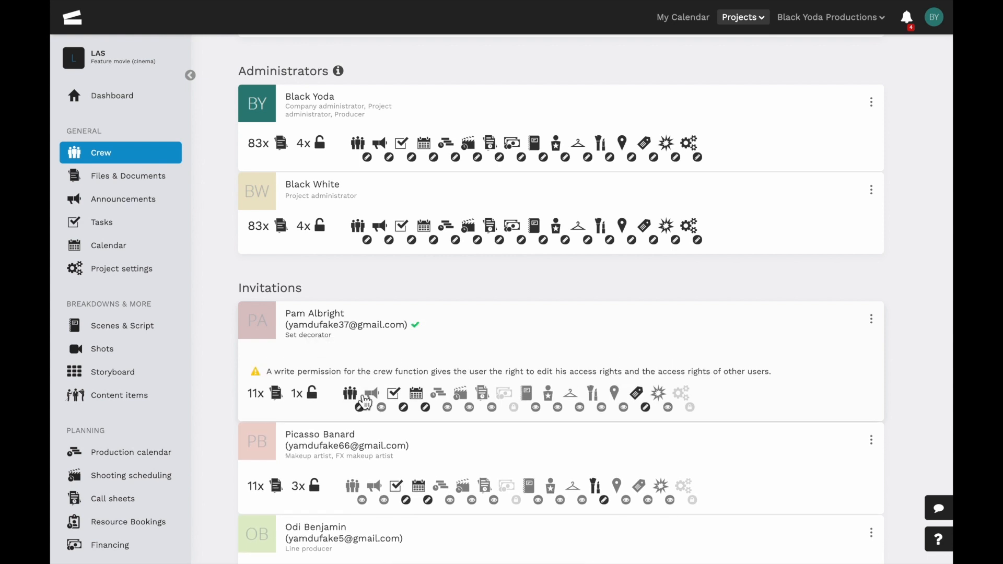
scroll("up", 3)
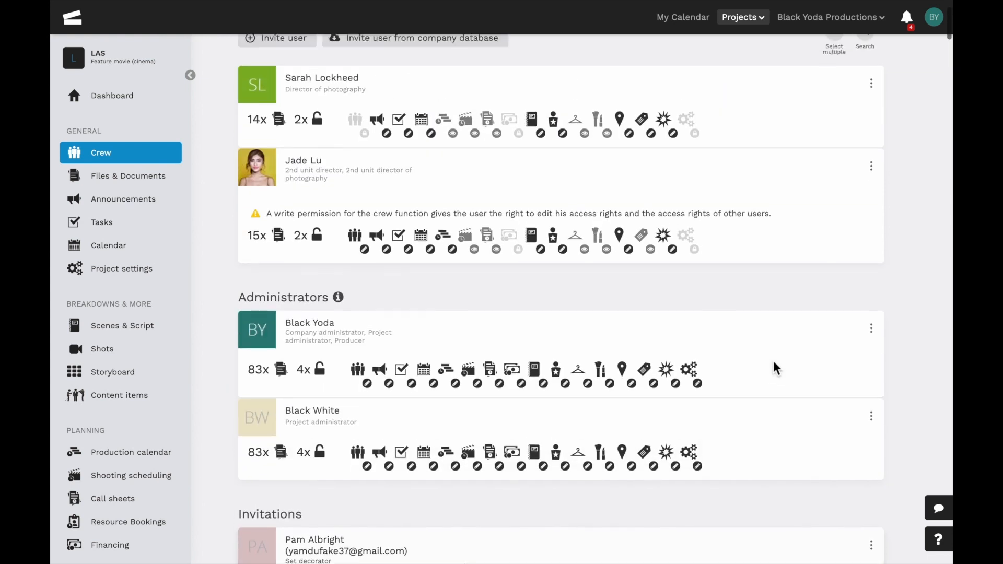
scroll("up", 3)
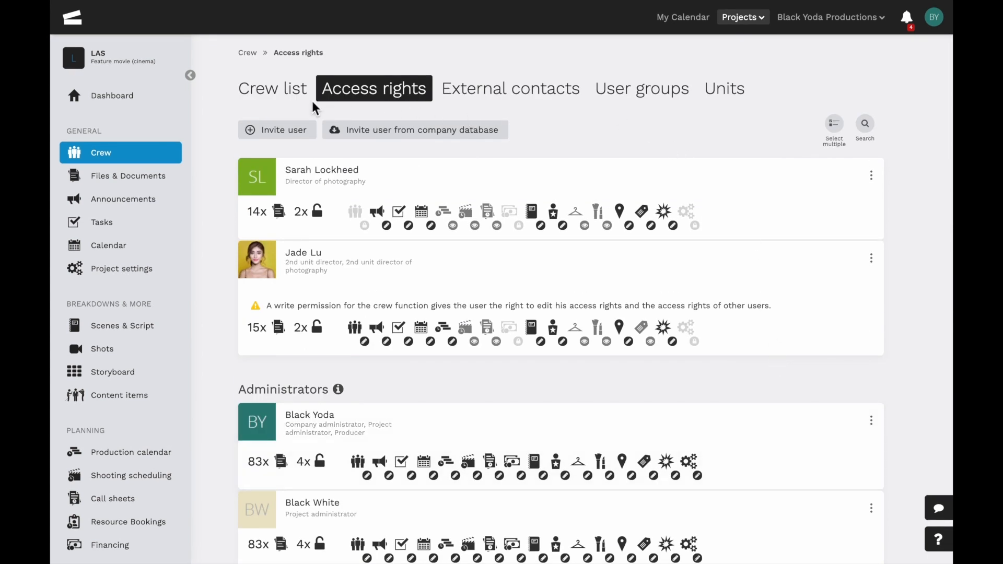
Open the LAS crew list and briefly search it for 'jo'
left_click(271, 88)
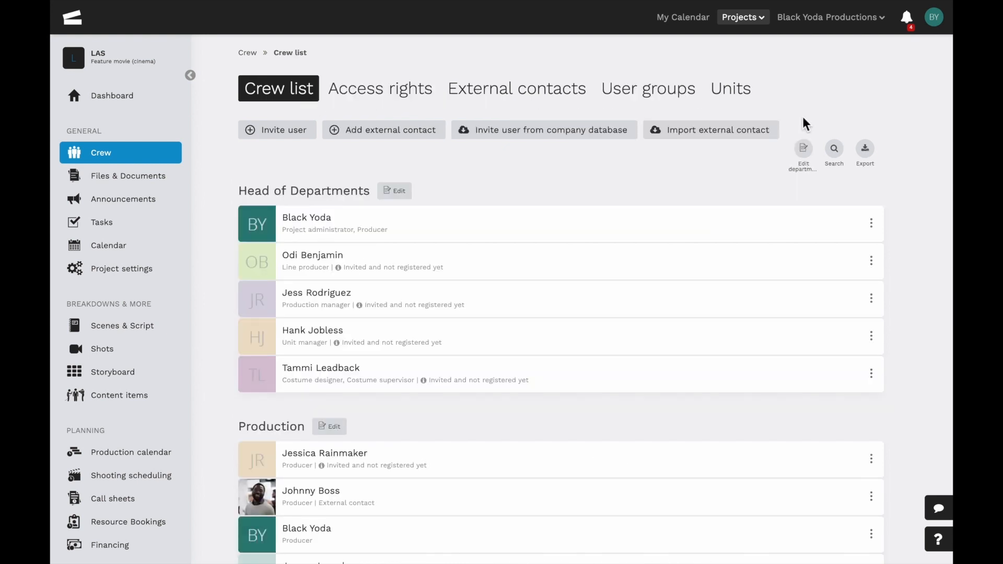
left_click(835, 150)
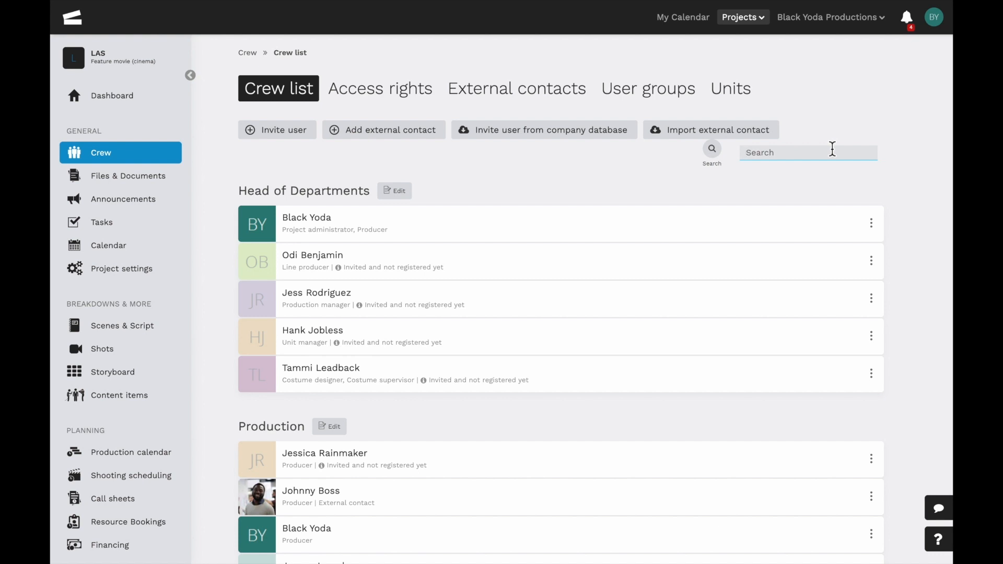
type("jo")
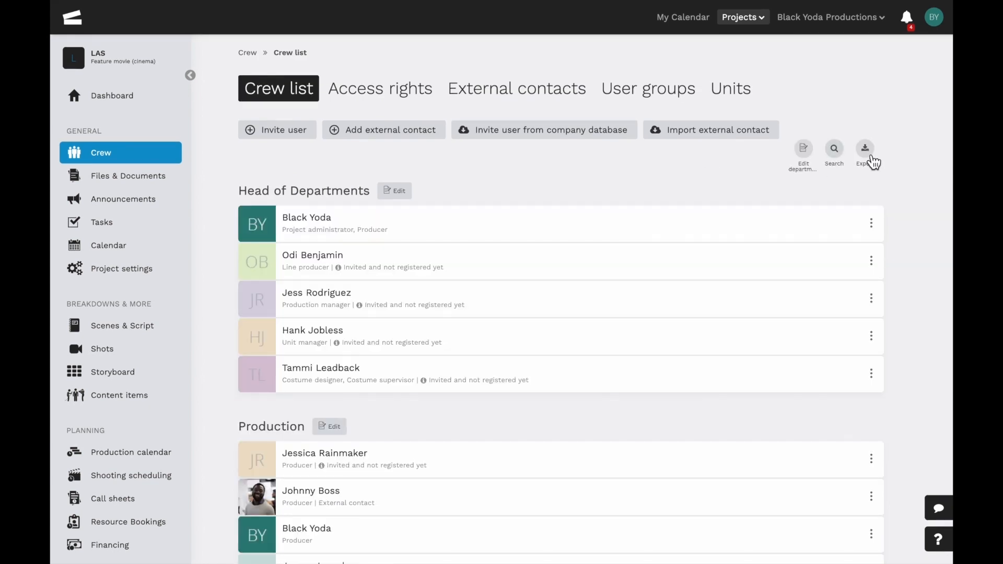
left_click(865, 149)
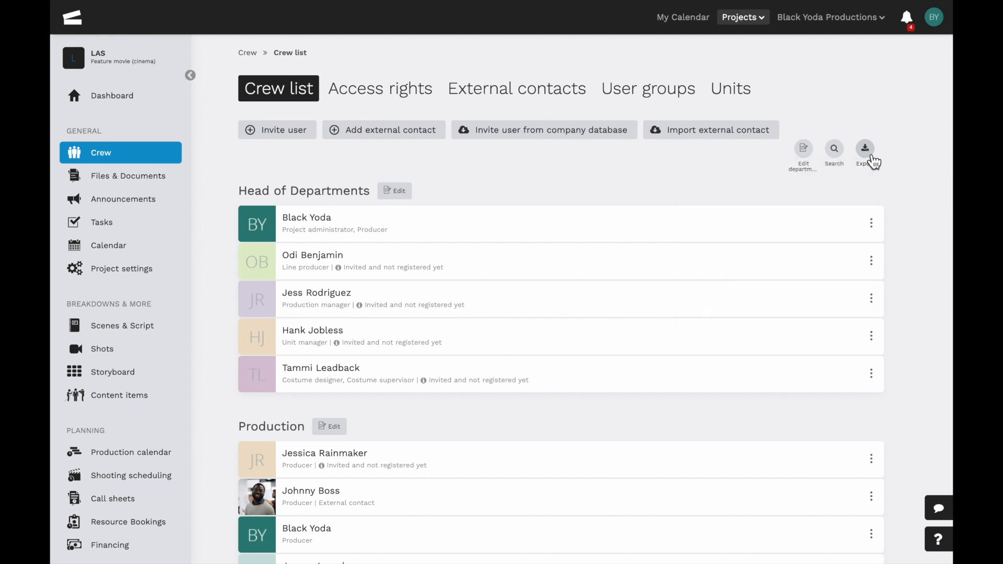
mouse_move(640, 181)
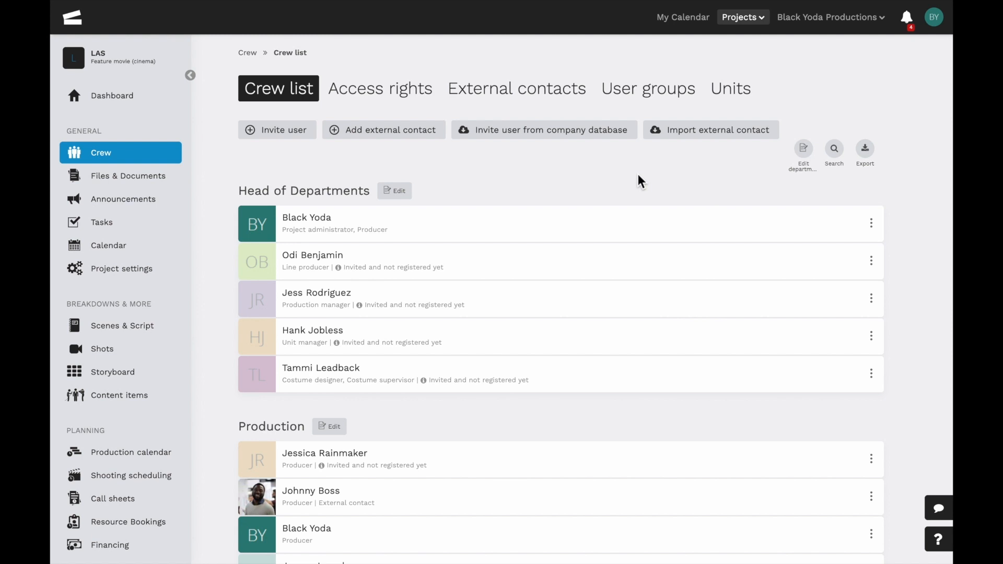